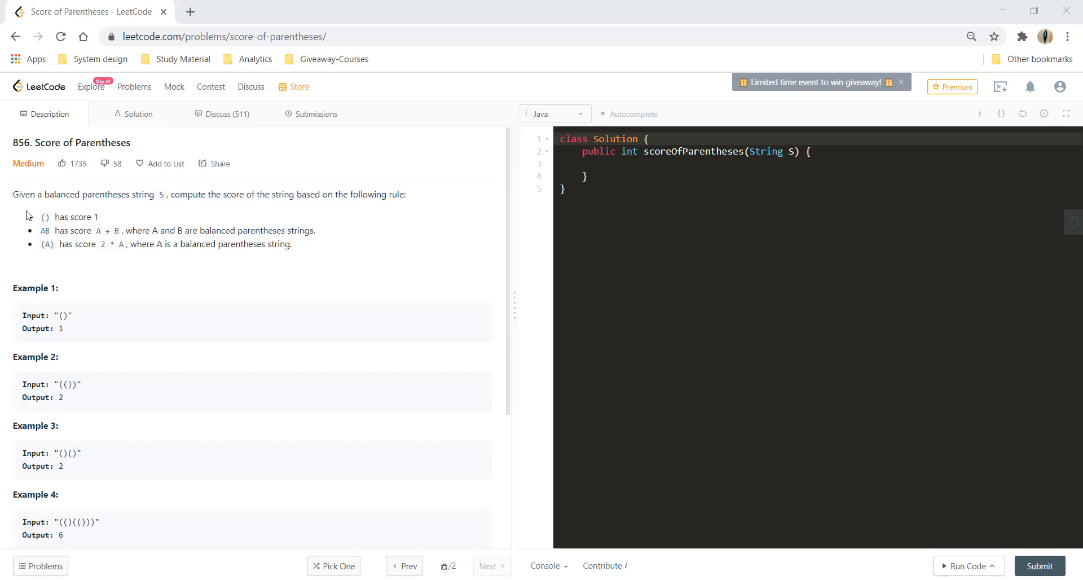
mouse_move(159, 209)
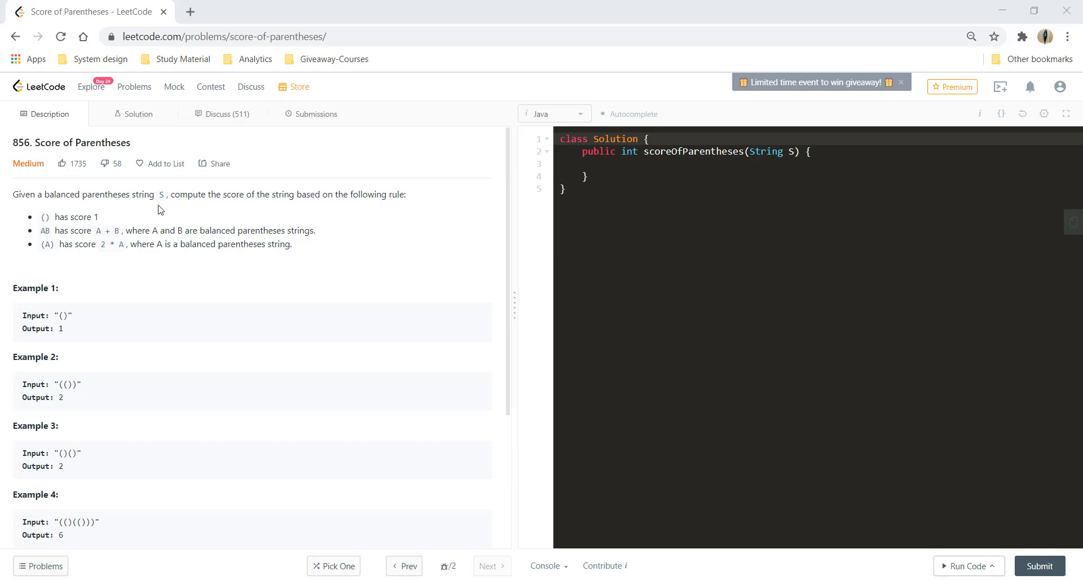
mouse_move(302, 209)
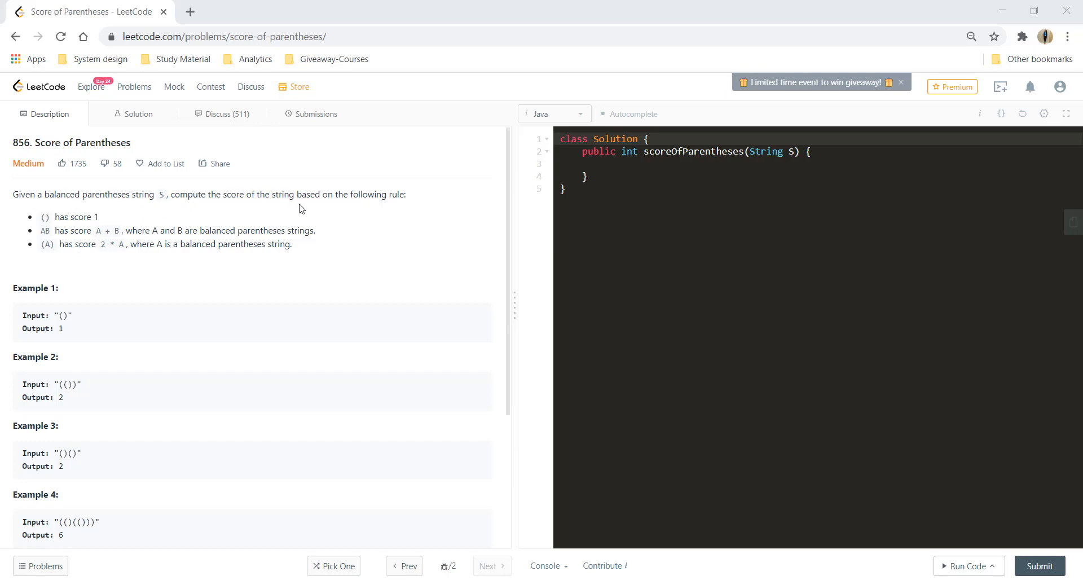
mouse_move(148, 259)
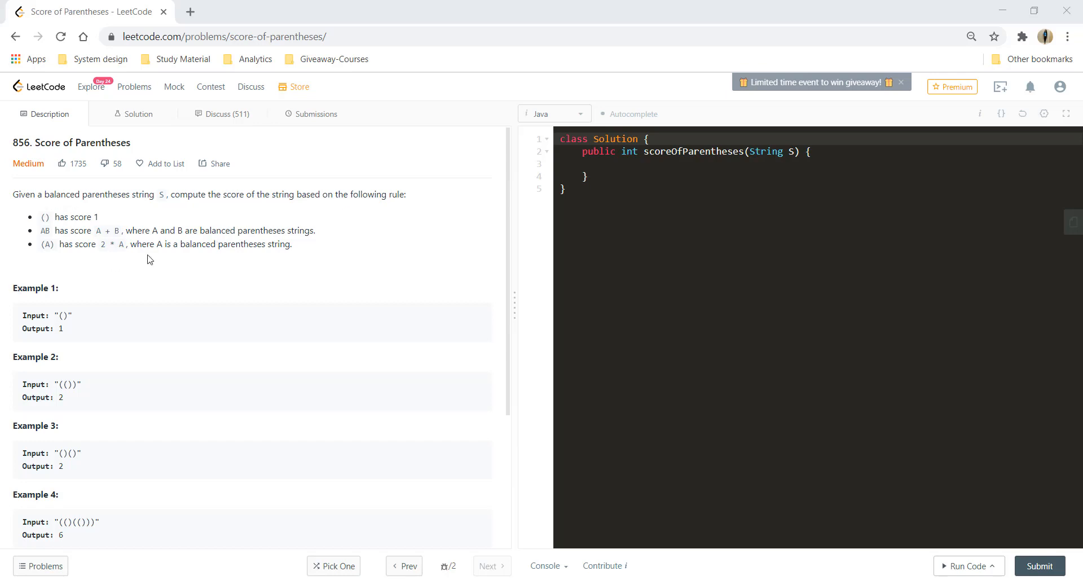
mouse_move(46, 214)
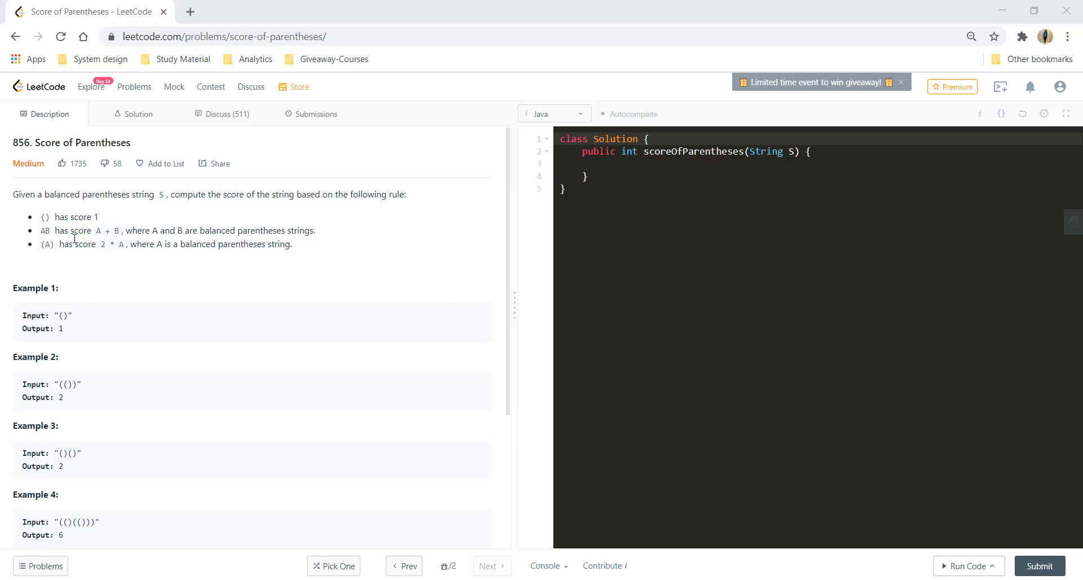
mouse_move(136, 241)
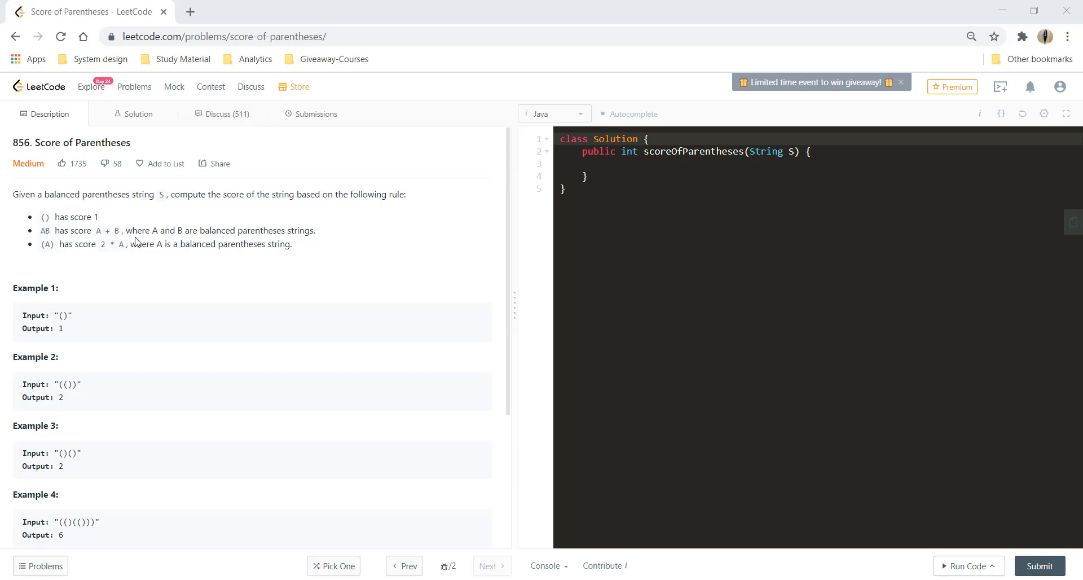
mouse_move(333, 243)
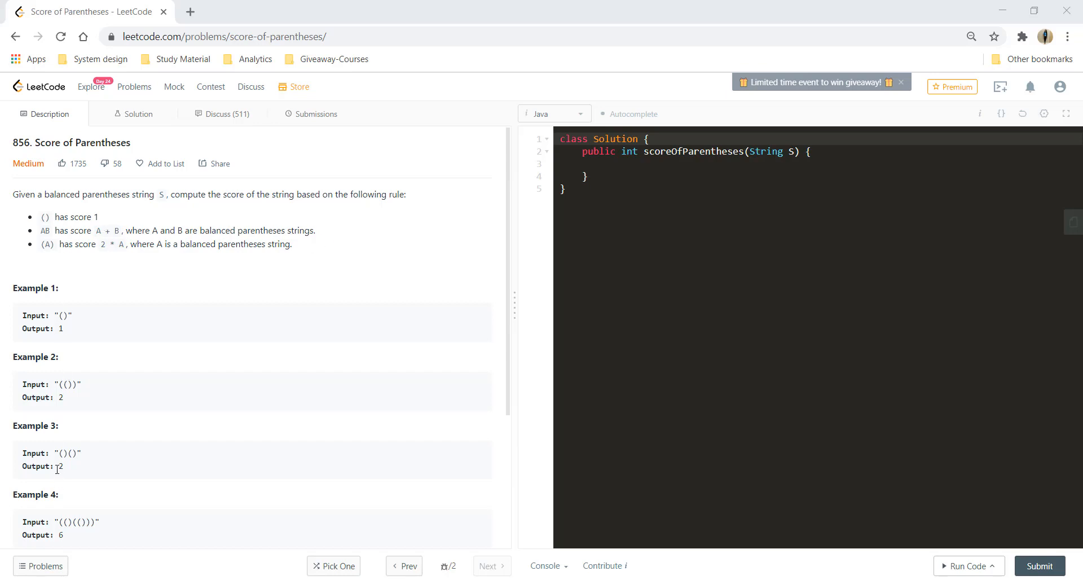
Declare int count = 0 and a new Stack<Integer> st
double_click(67, 453)
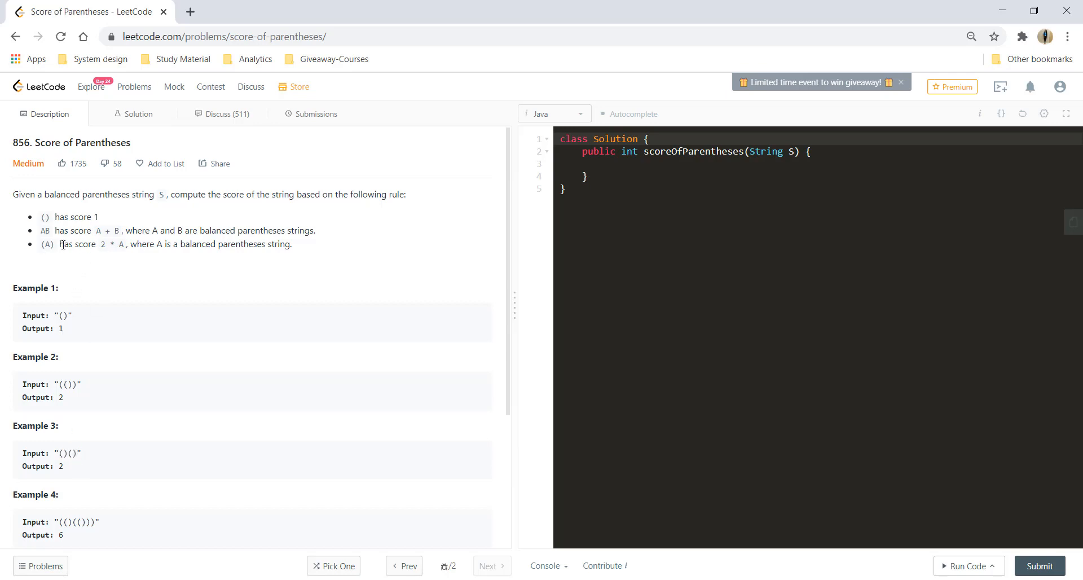
double_click(47, 244)
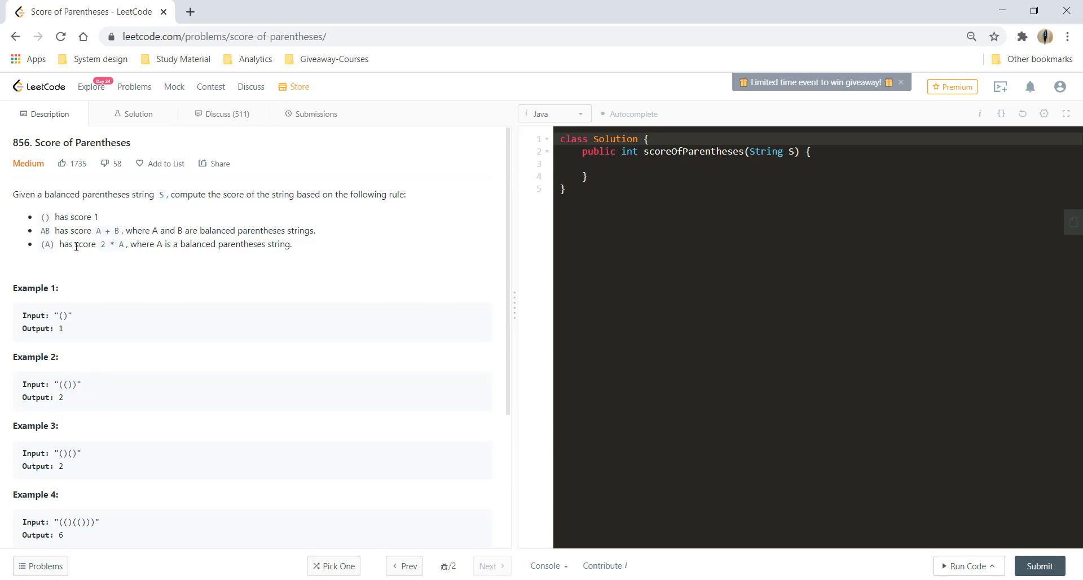
double_click(67, 385)
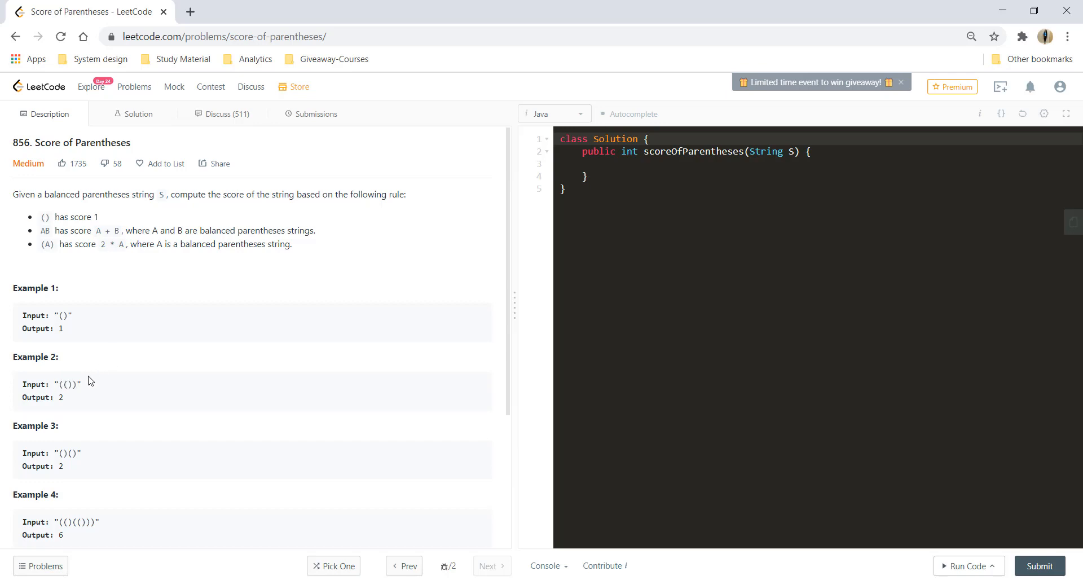
double_click(66, 453)
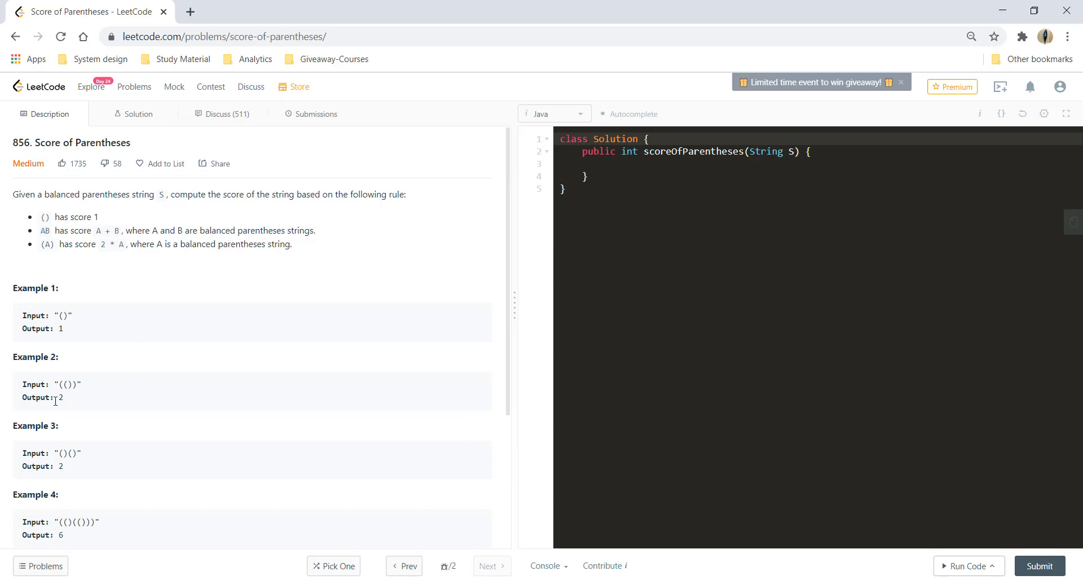
mouse_move(115, 505)
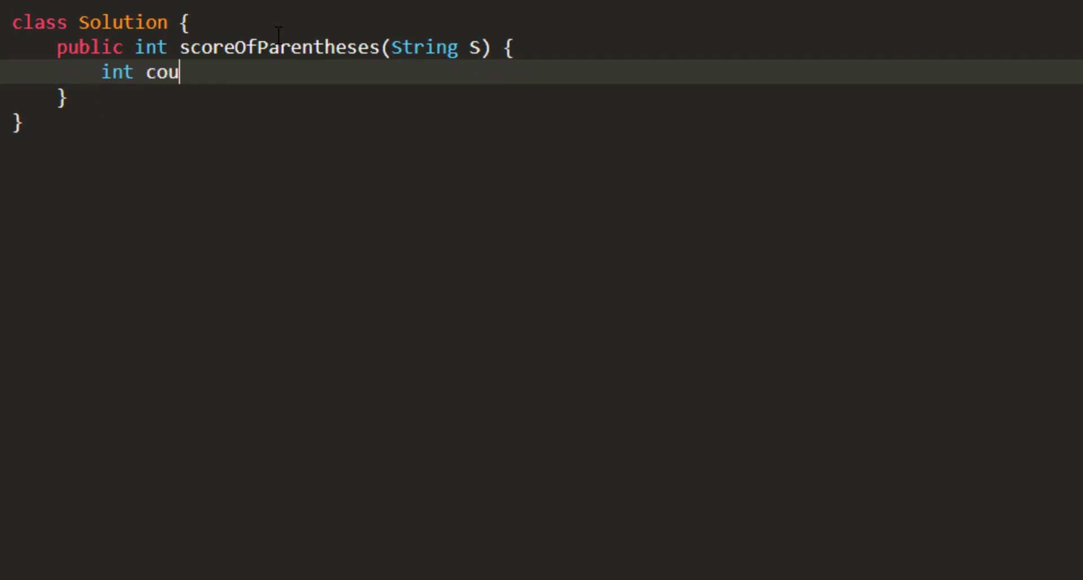
type("nt = 0;")
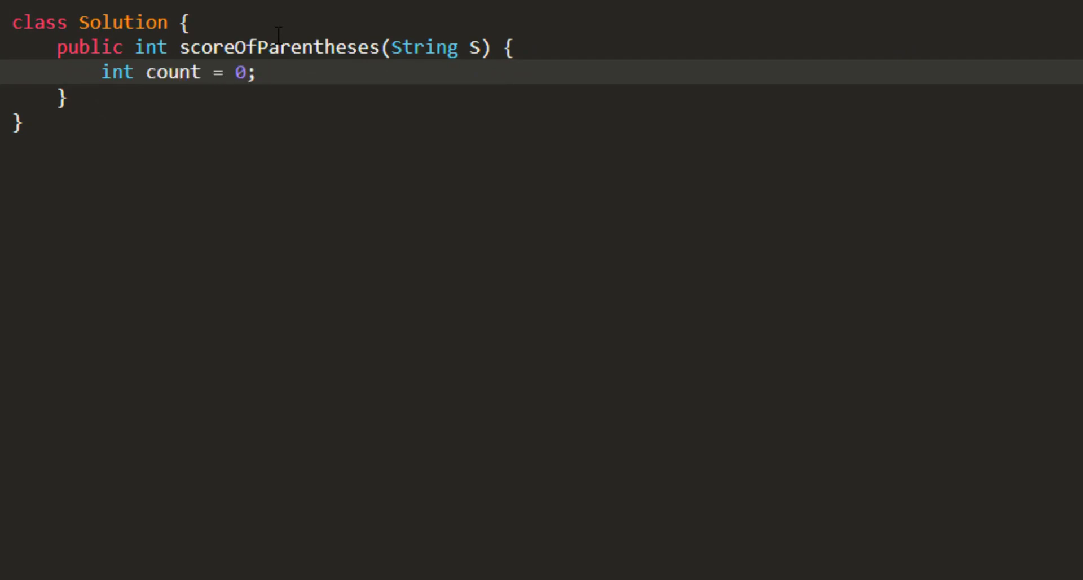
key("enter")
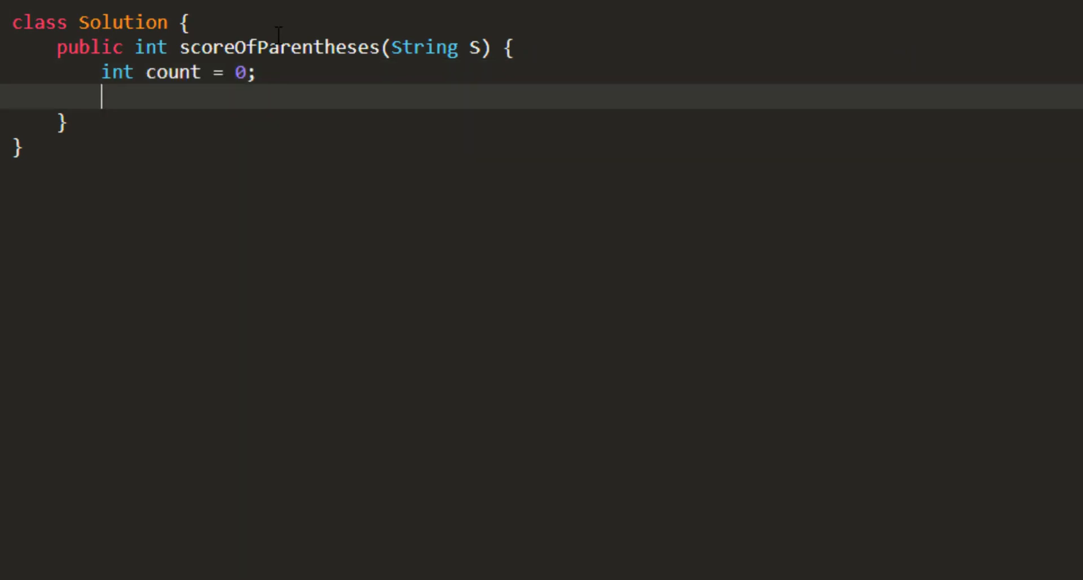
type("Stack<Integer> st =")
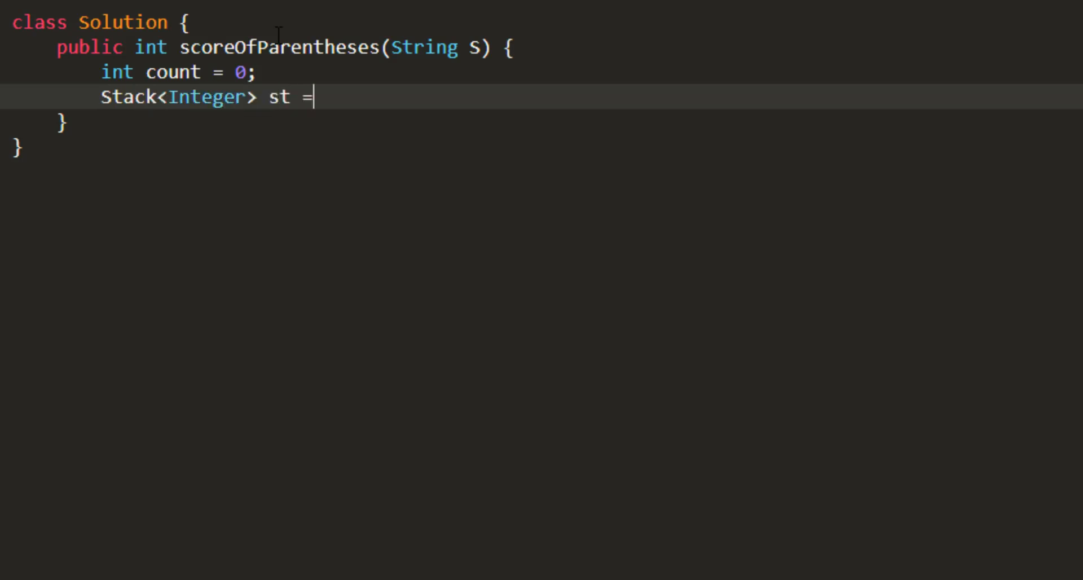
type("new Stack<>();")
type("for(char c : ")
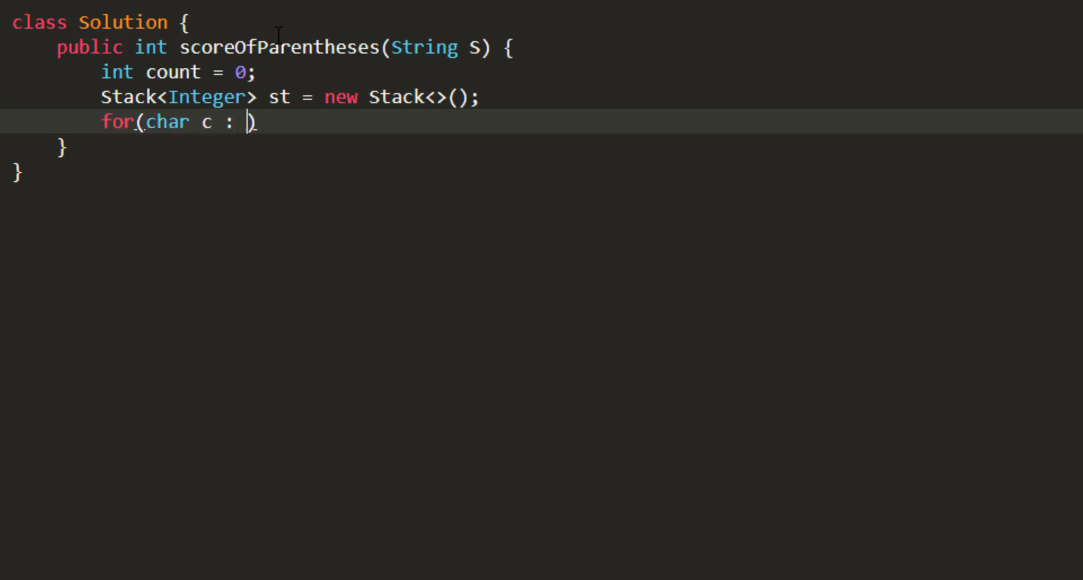
Loop over S.toCharArray(), pushing 0 on '(', with an else block commented '//Calculate the score'
type("S.toCharArray()) {")
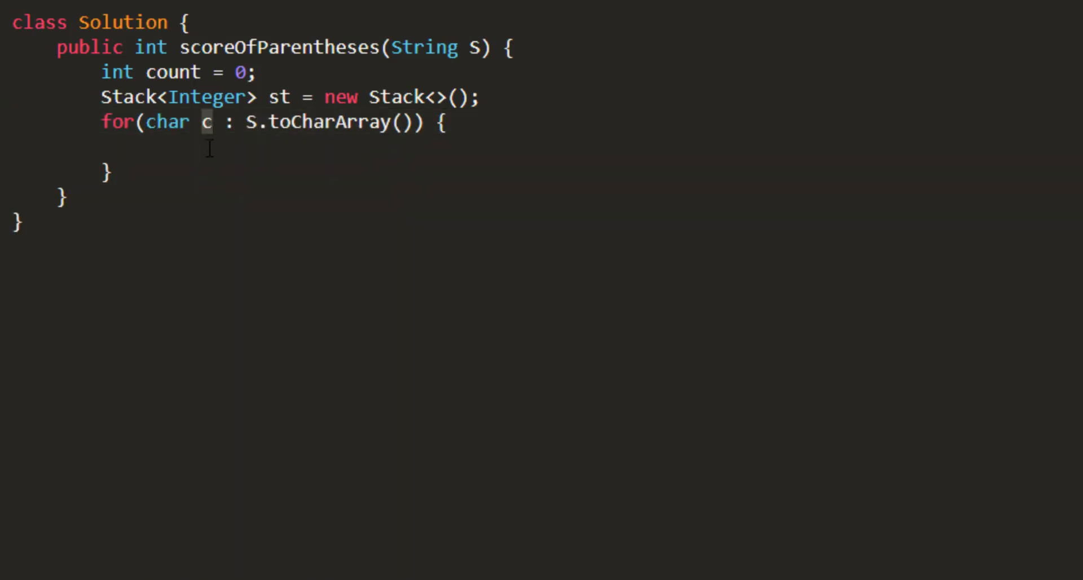
type("if()")
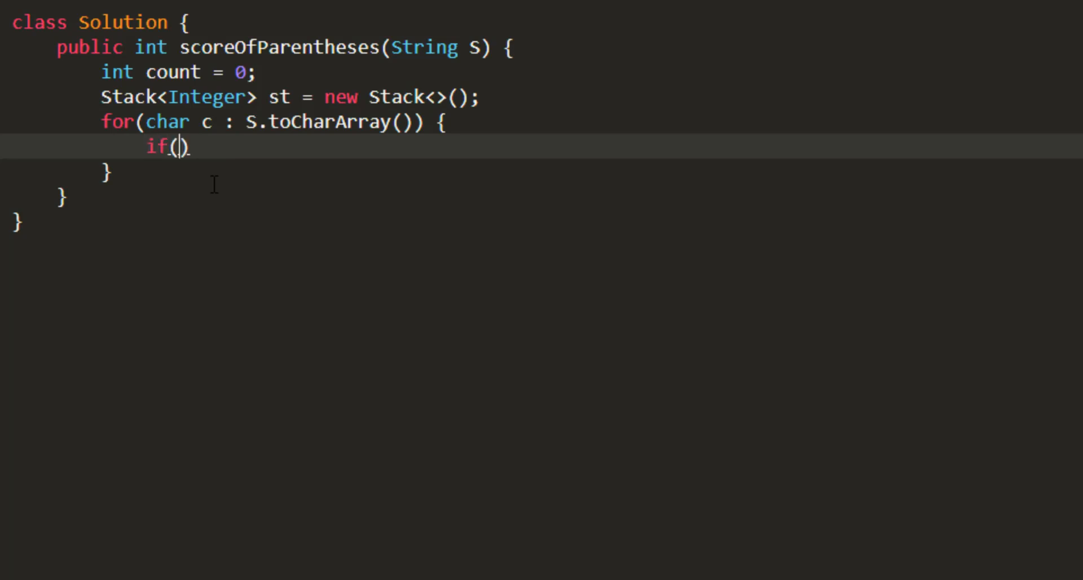
type("c==''")
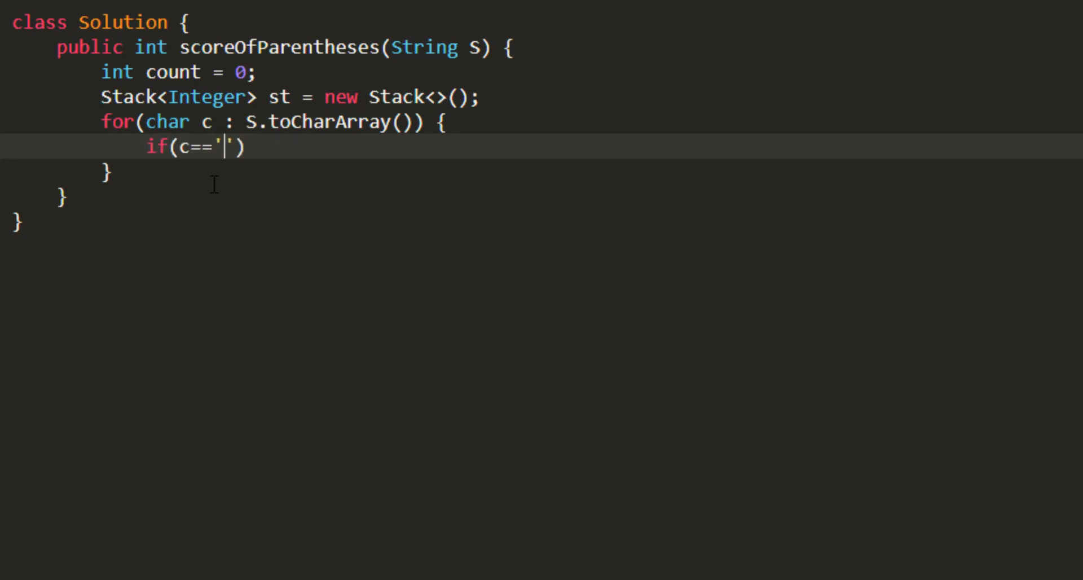
type("(")
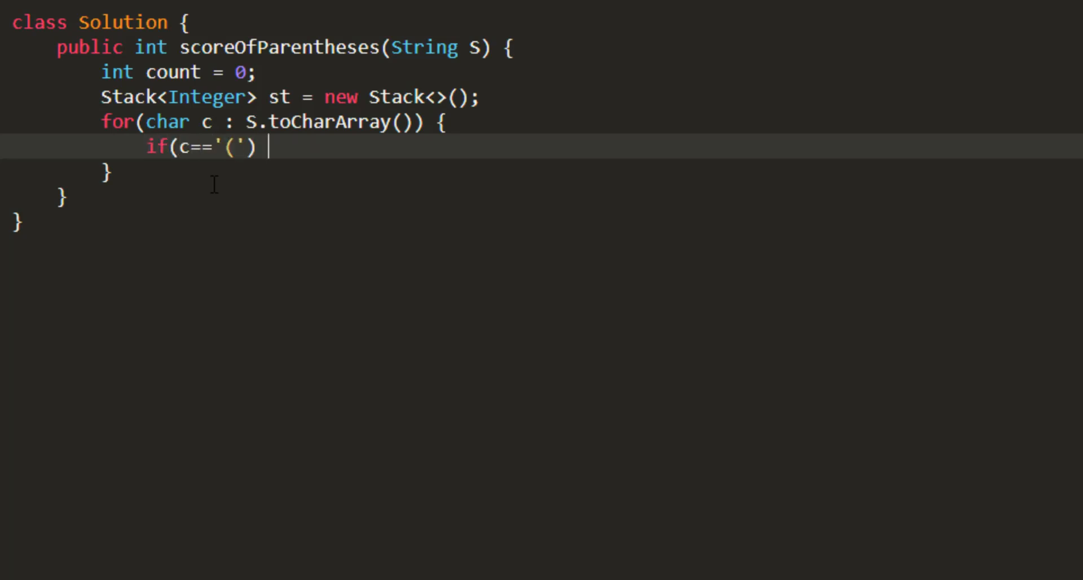
type("st.push(0);")
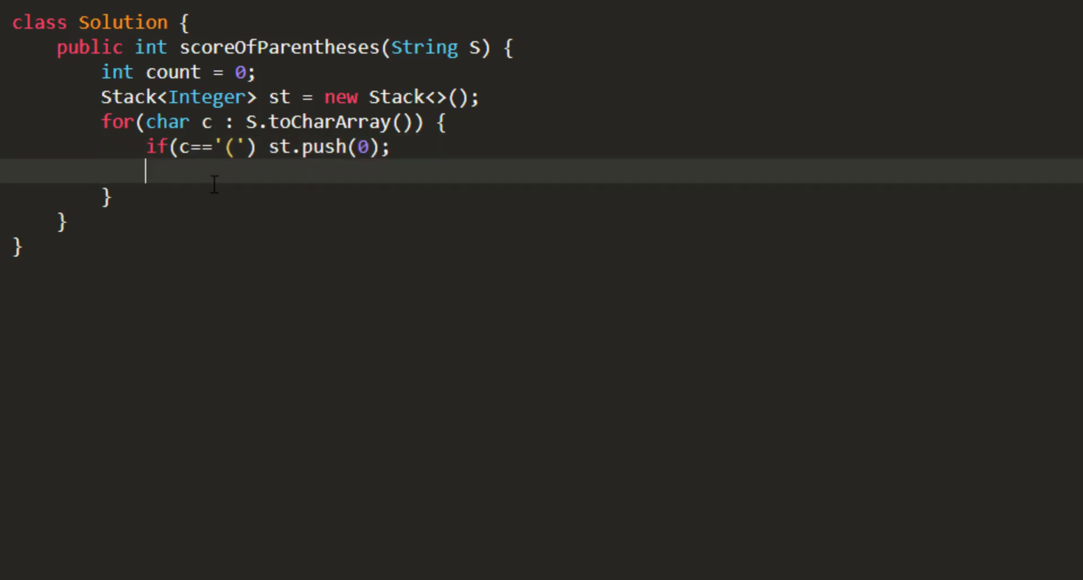
type("else {")
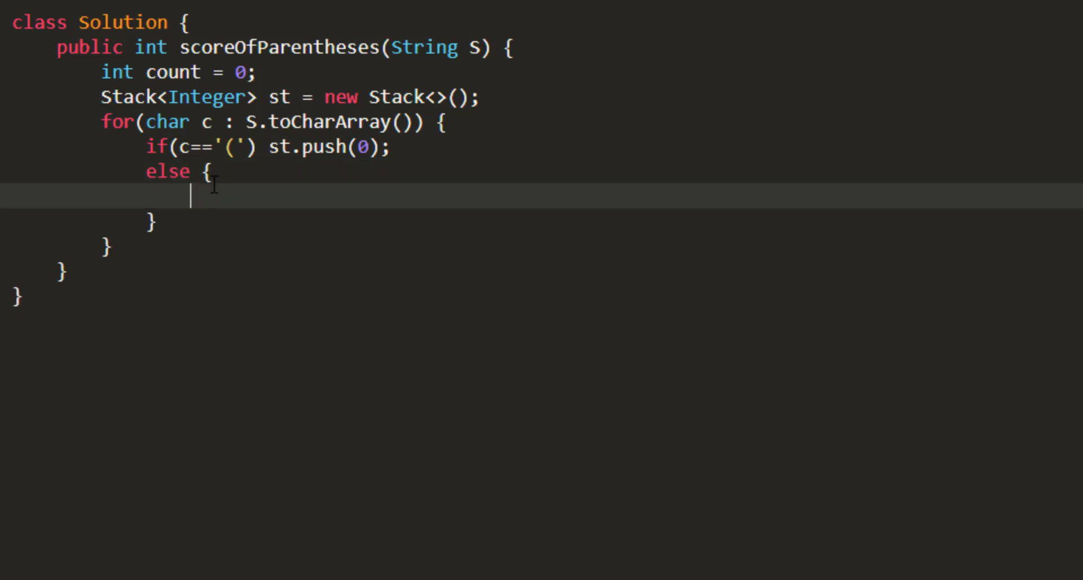
type("//Calculate the score")
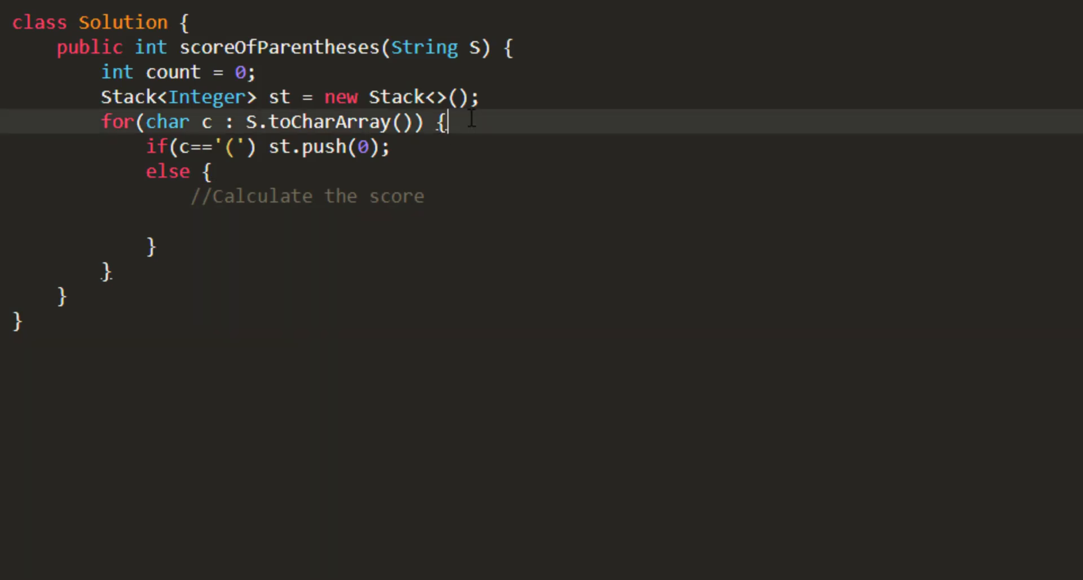
Declare int val = 0 as the first line of the for loop body
type("in")
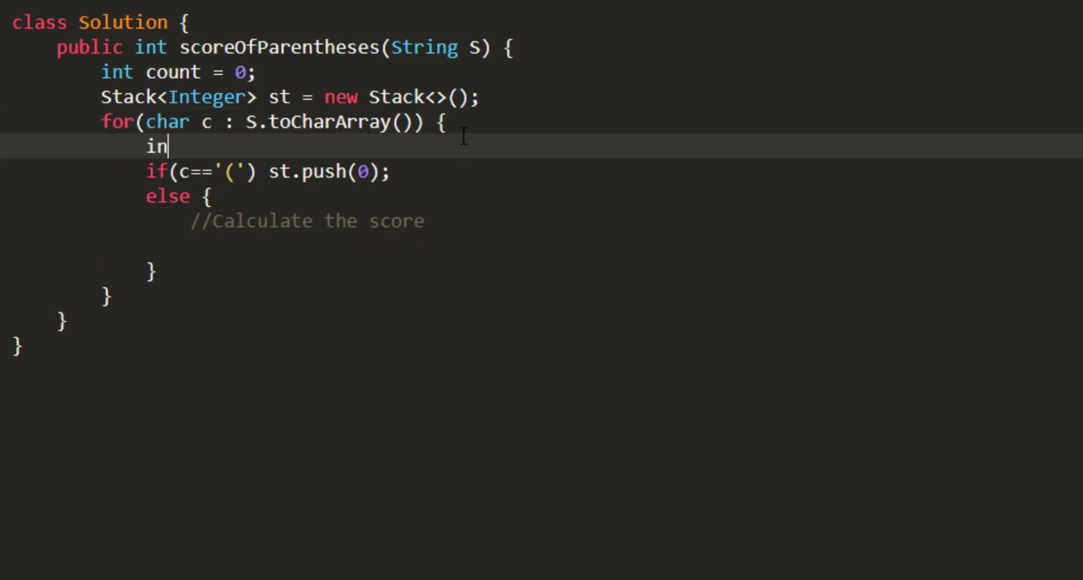
type("t val = 0")
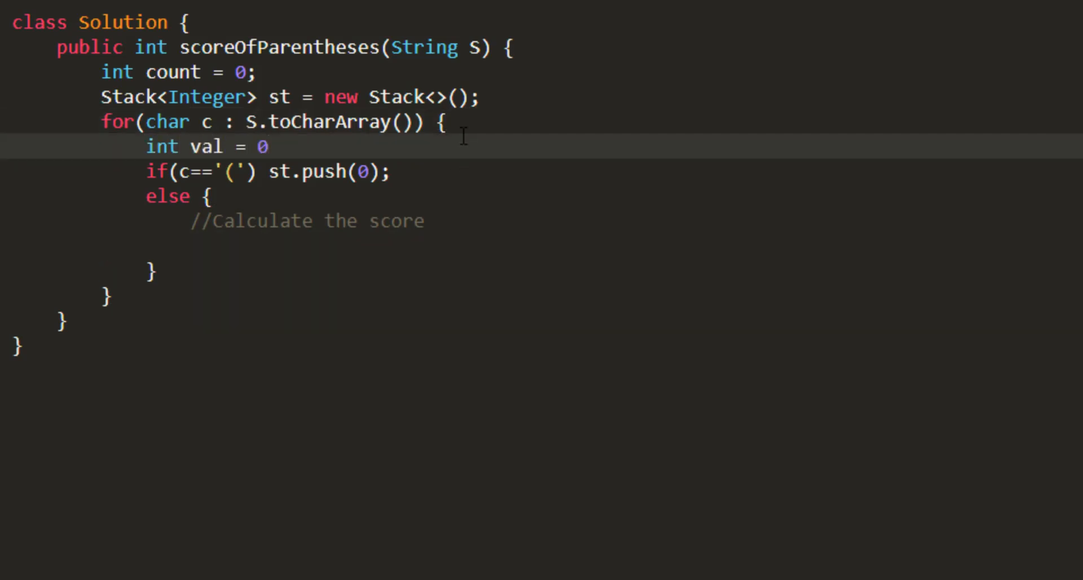
type(";")
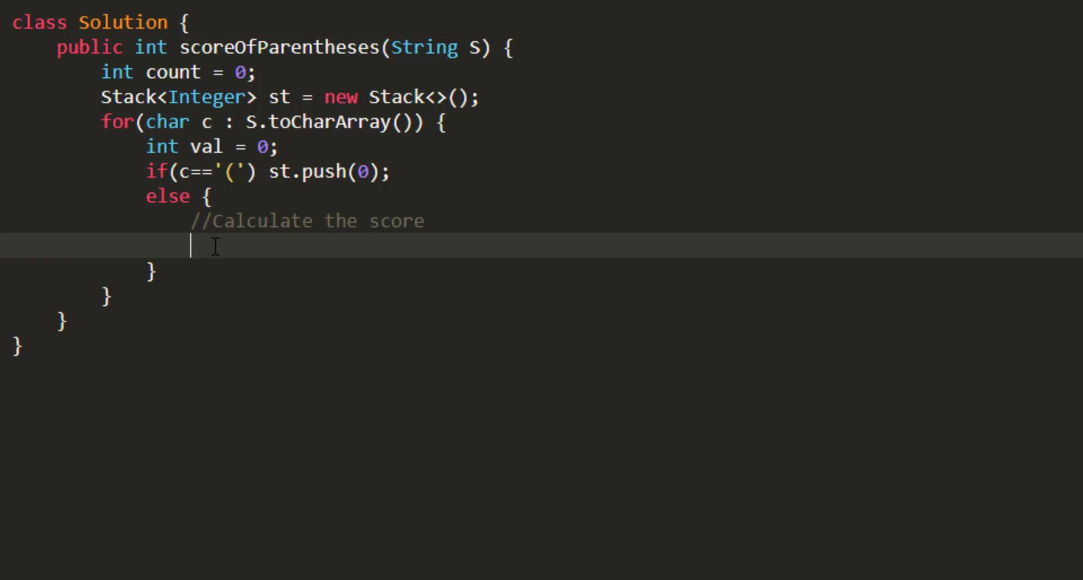
In the else block, add val+=st.pop() in a while loop until st.peek() is 0
type("while(")
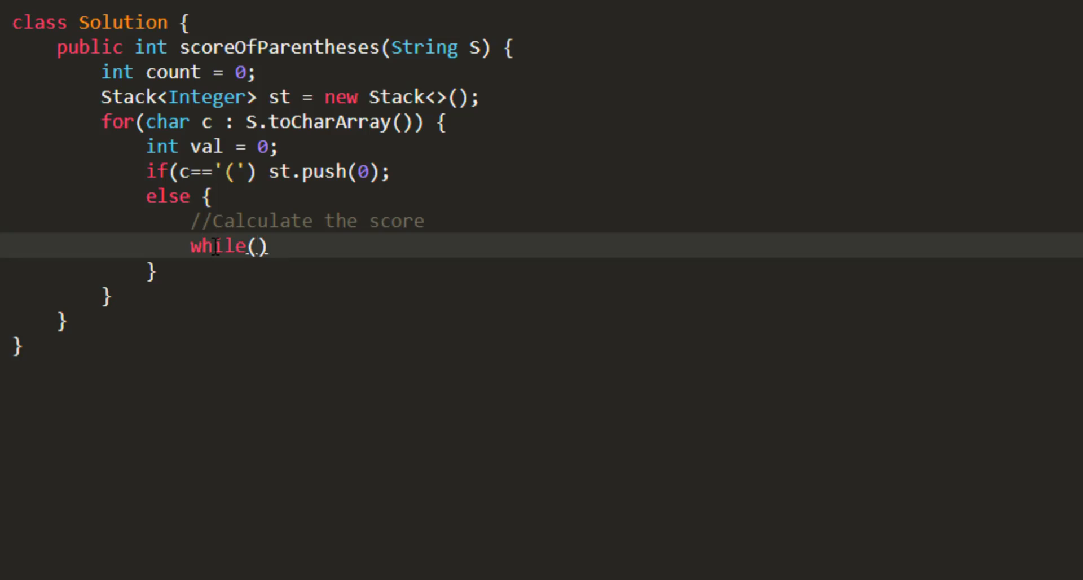
mouse_move(211, 548)
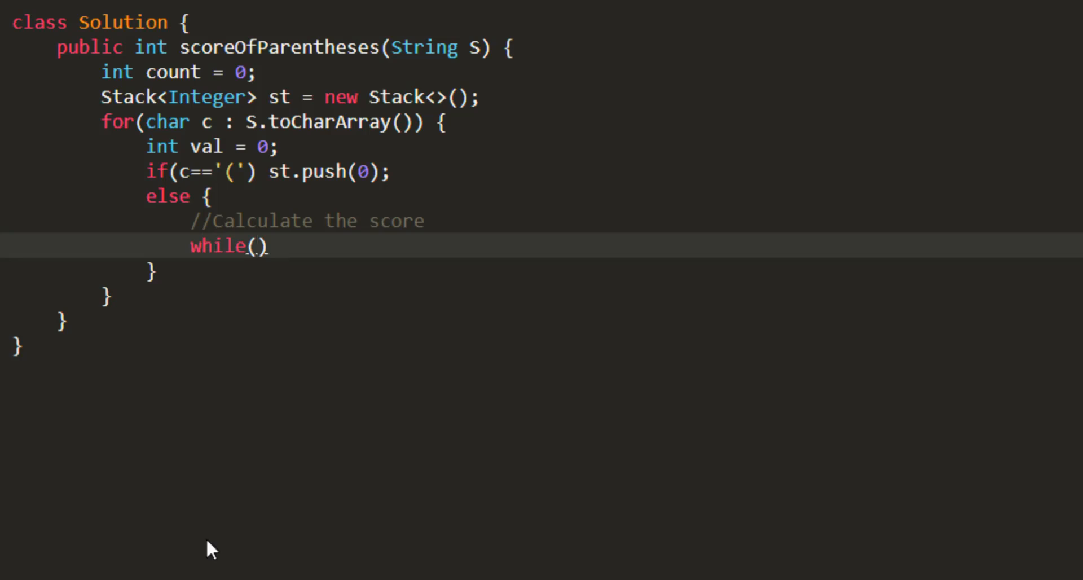
type("st.peek()")
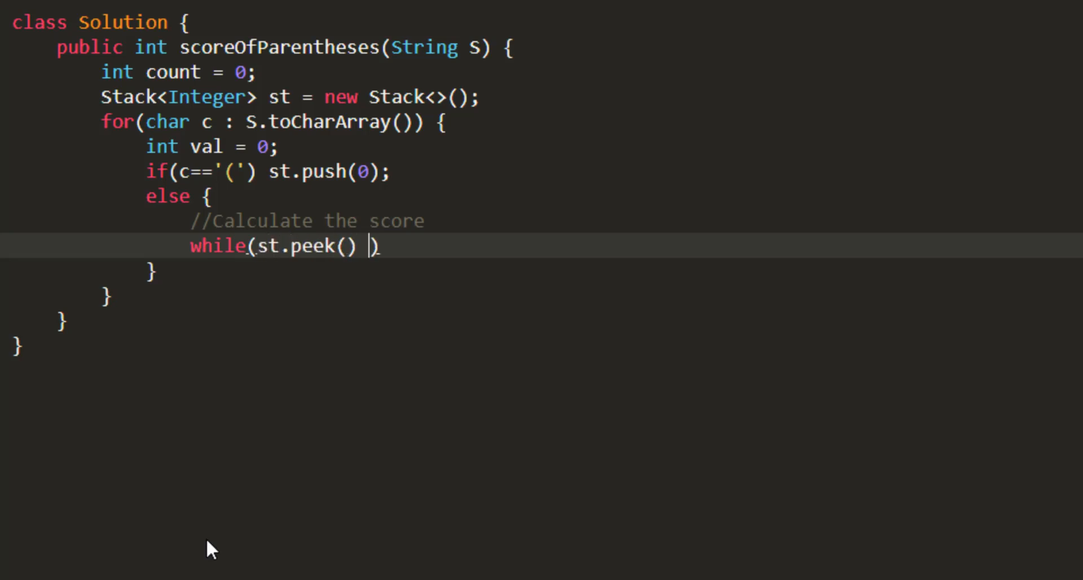
type("!= 0) val+=st.pop();")
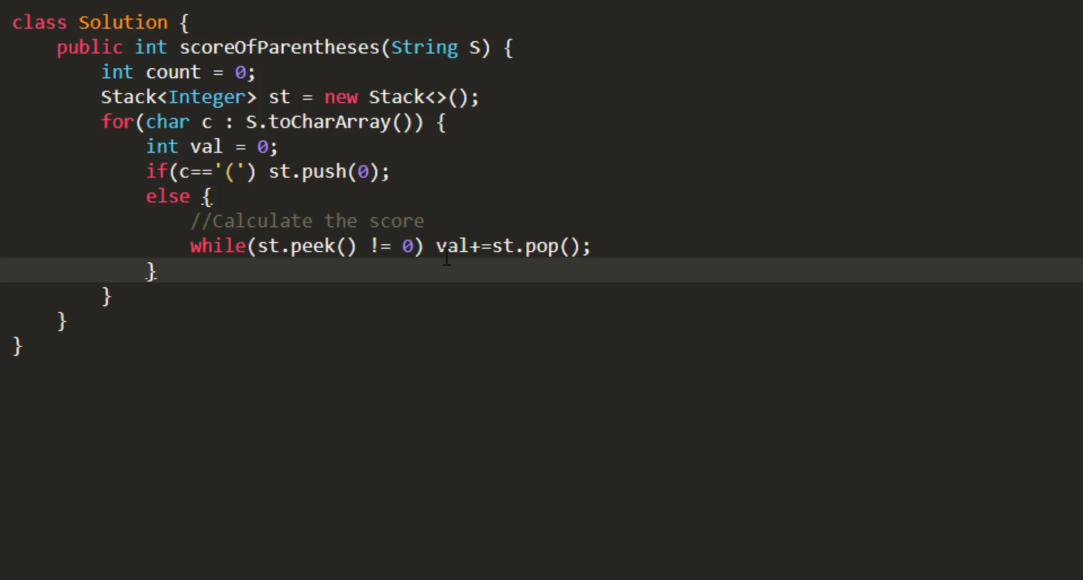
mouse_move(490, 263)
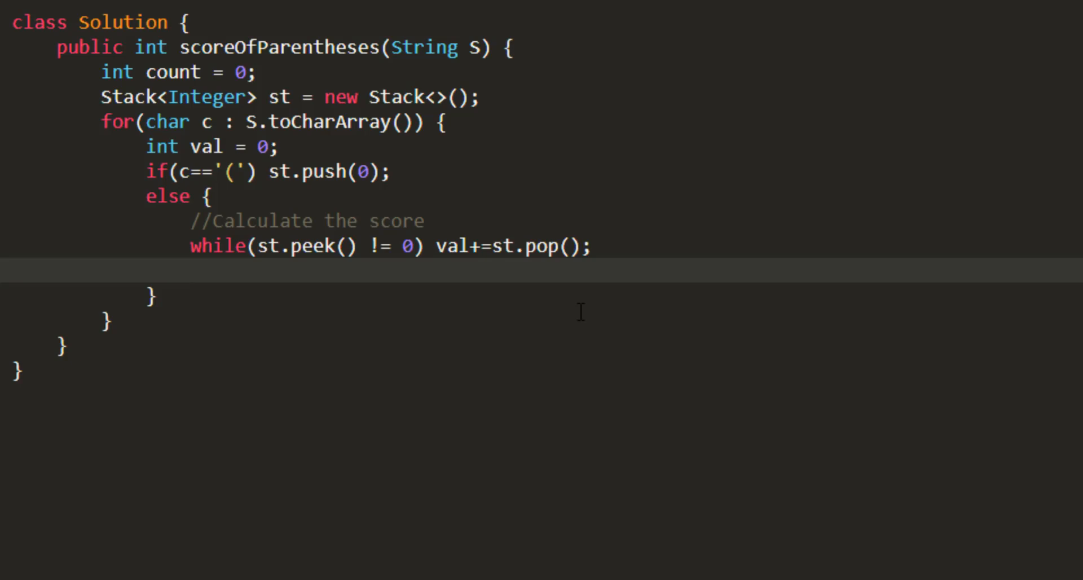
Set val to Math.mnax(2*val,1) with a '//()' comment, then highlight the summing loop
type("val")
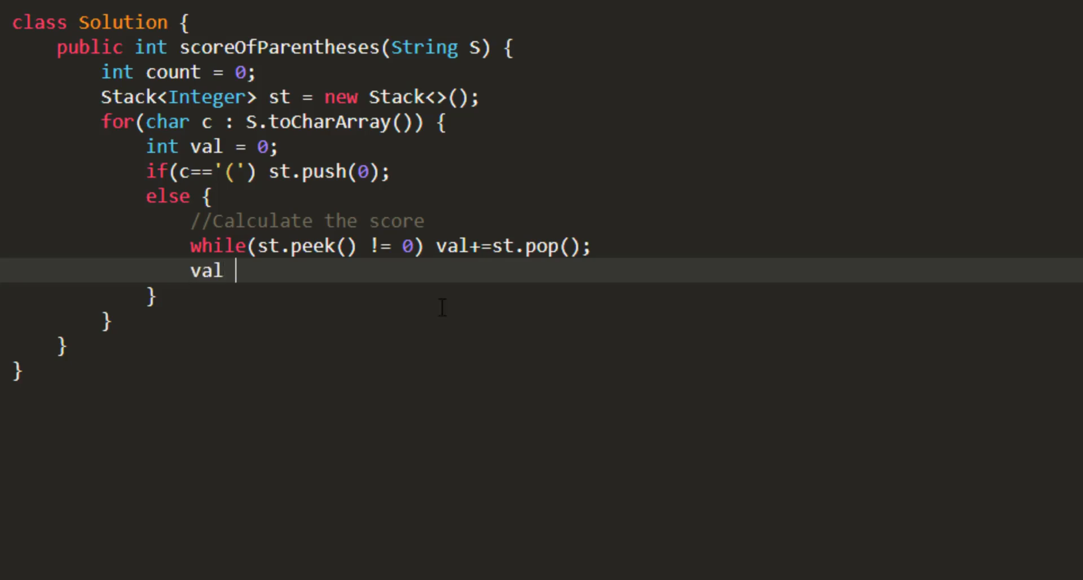
type("= 2*")
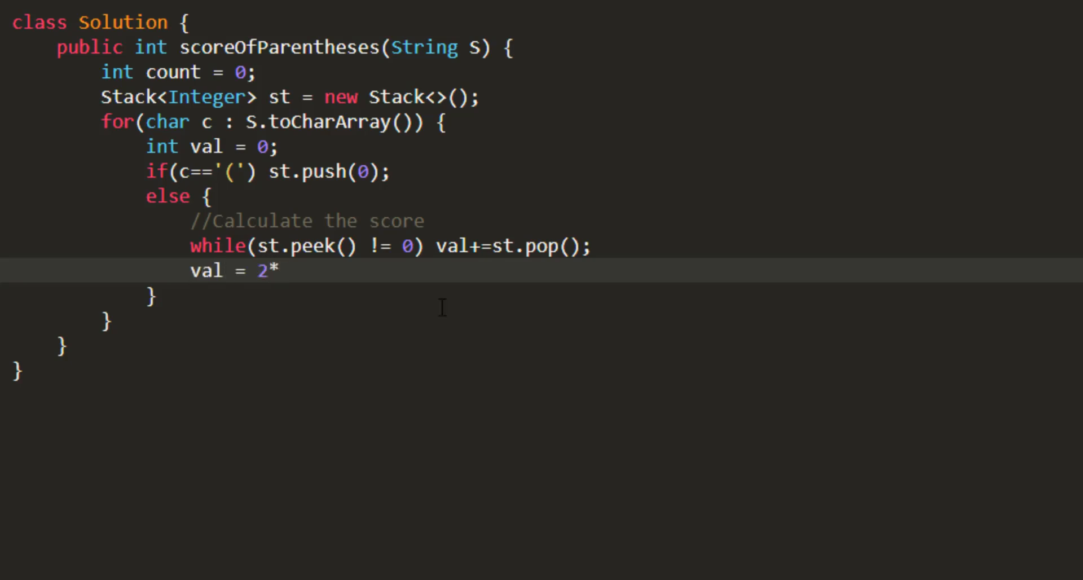
type("val")
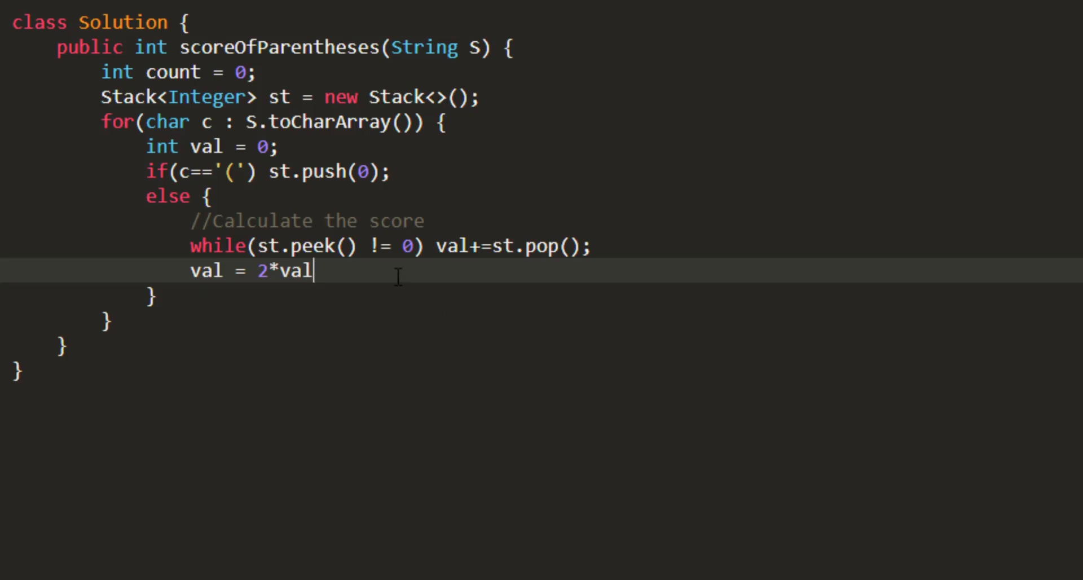
type("//")
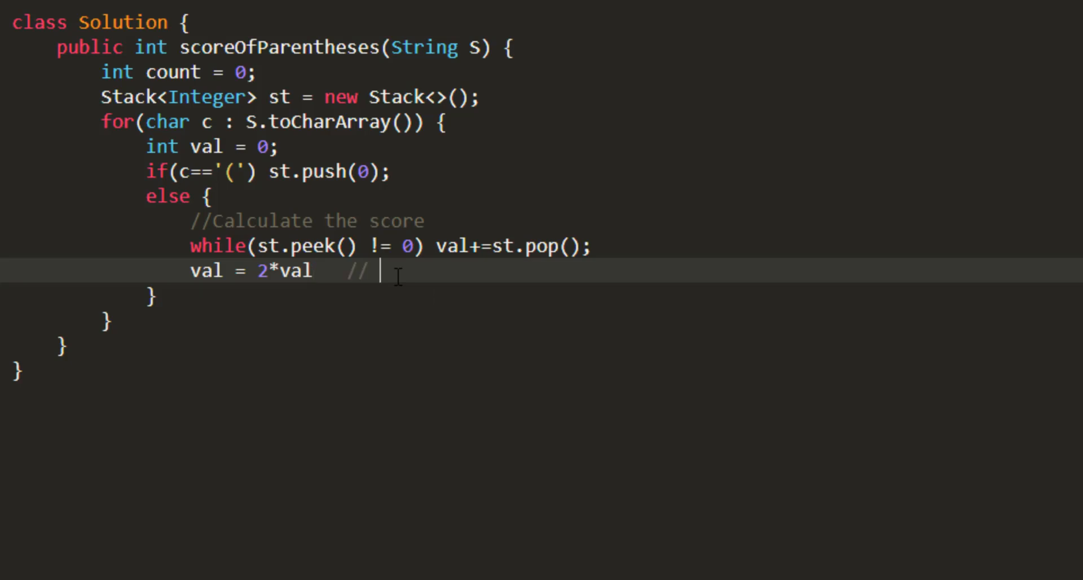
type("()")
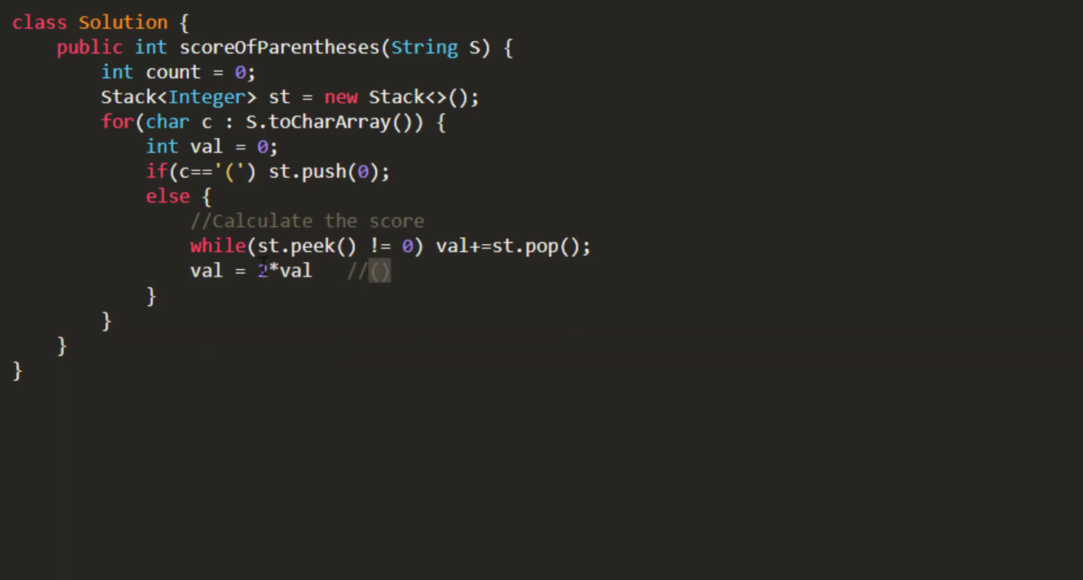
type("Ma")
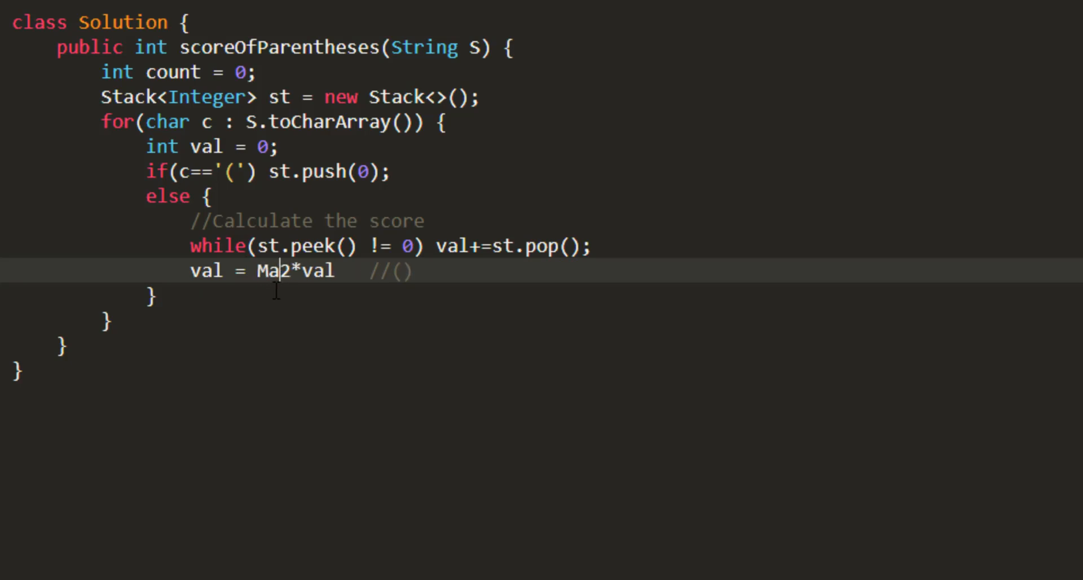
type("th.mnax(")
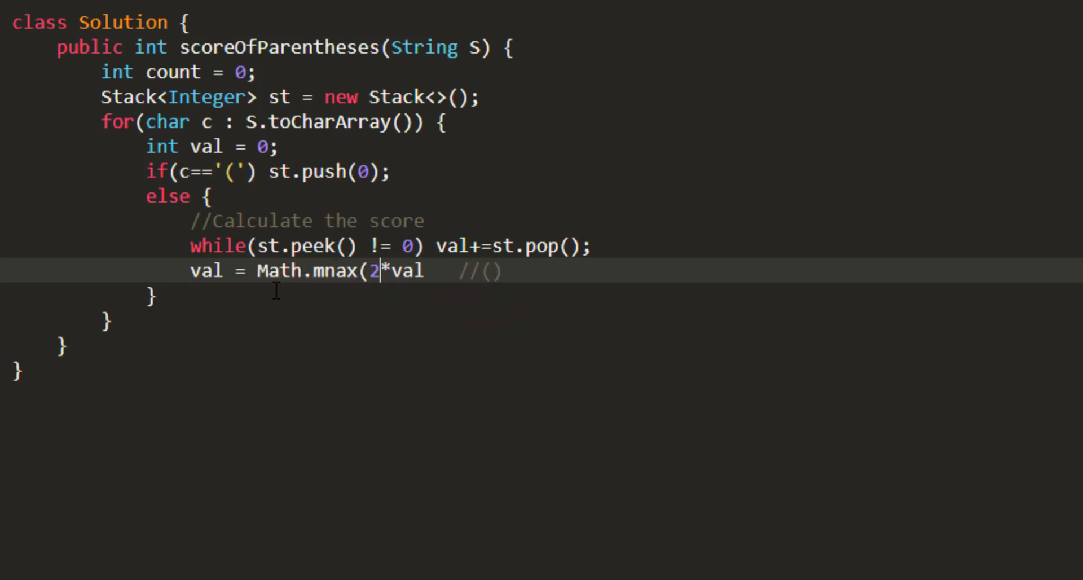
type("0")
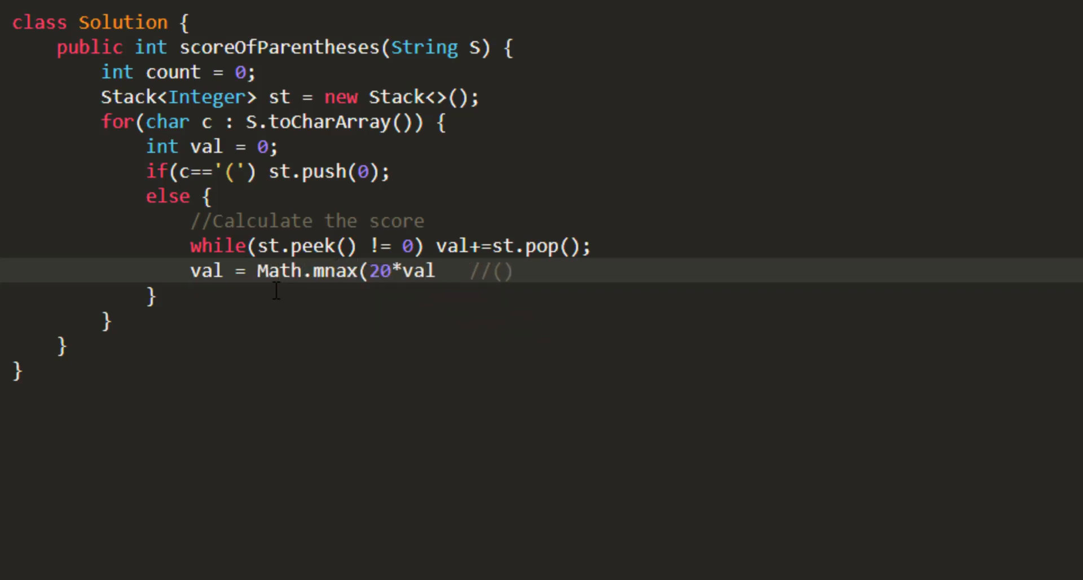
type(",1);")
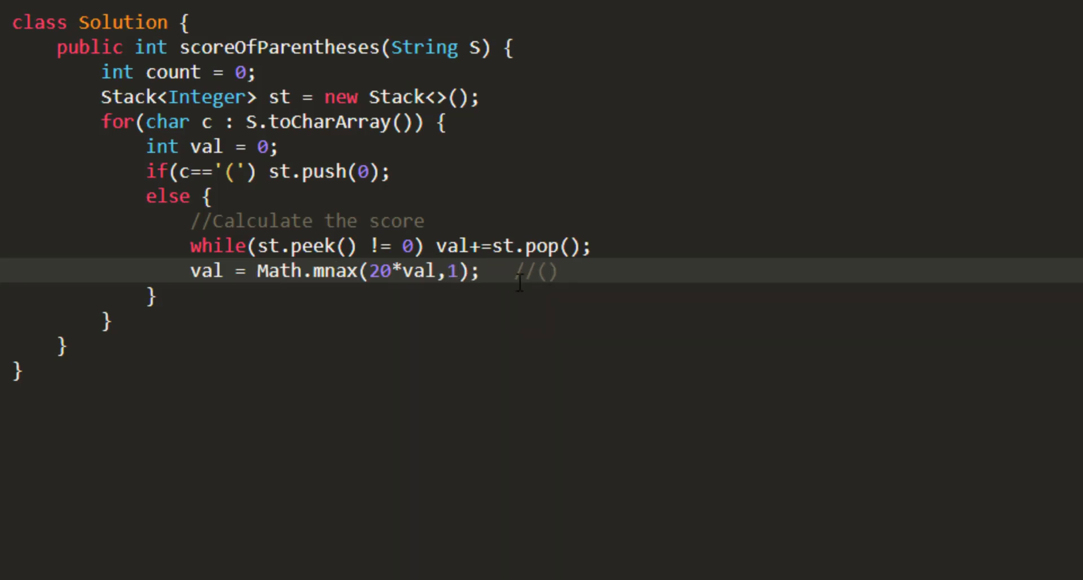
mouse_move(384, 247)
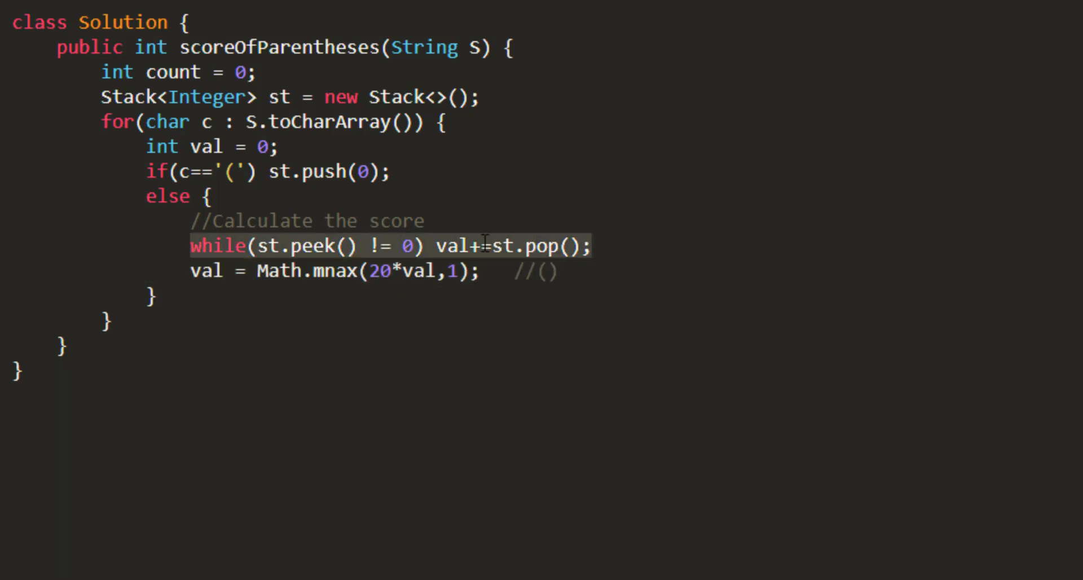
double_click(452, 246)
type(" gives 1")
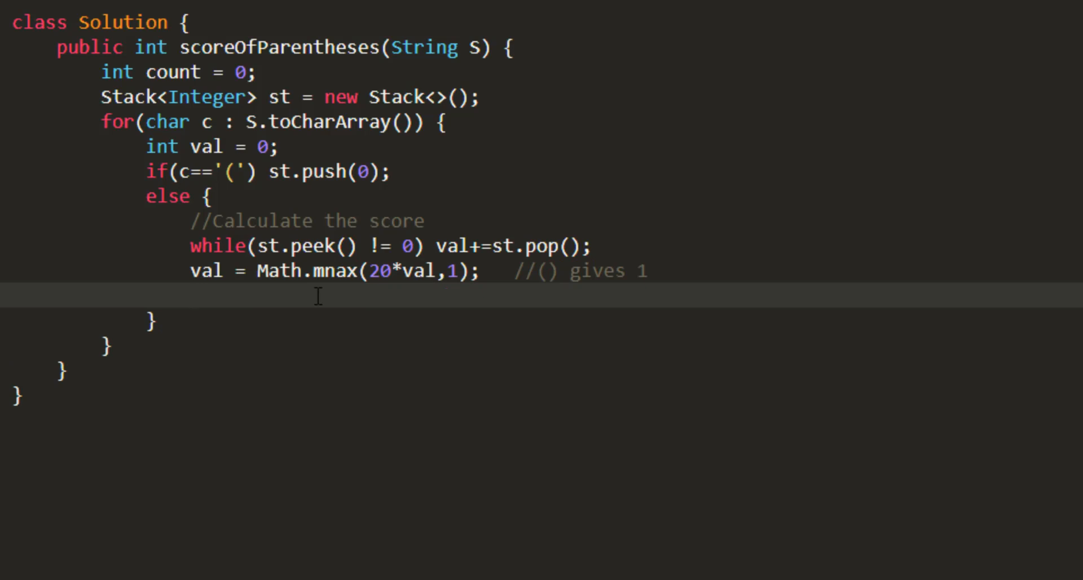
Add st.pop(); to drop the 0 marker and st.push(val); to store the score
type("st")
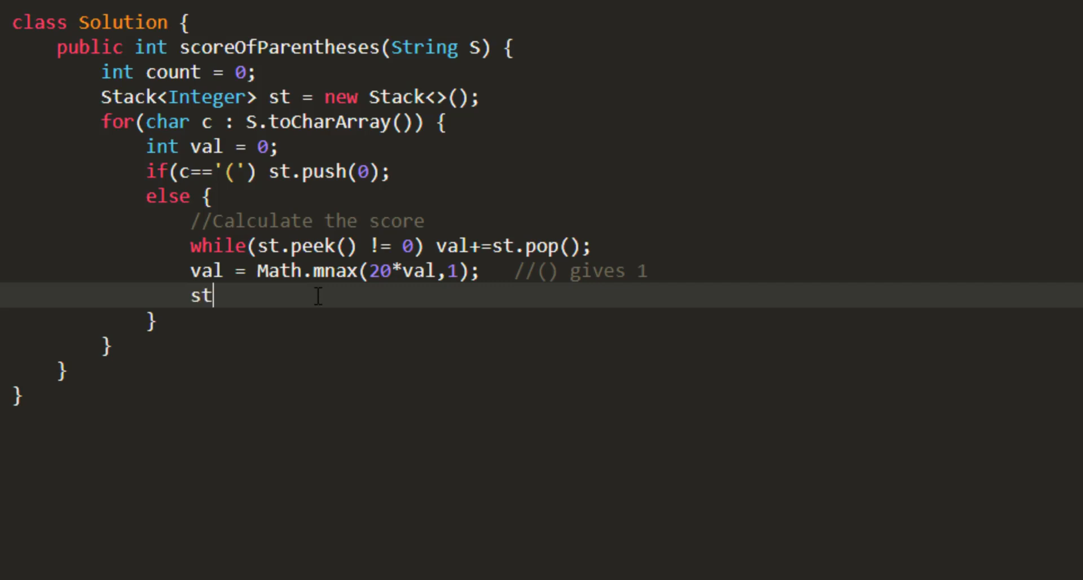
type(".pop()")
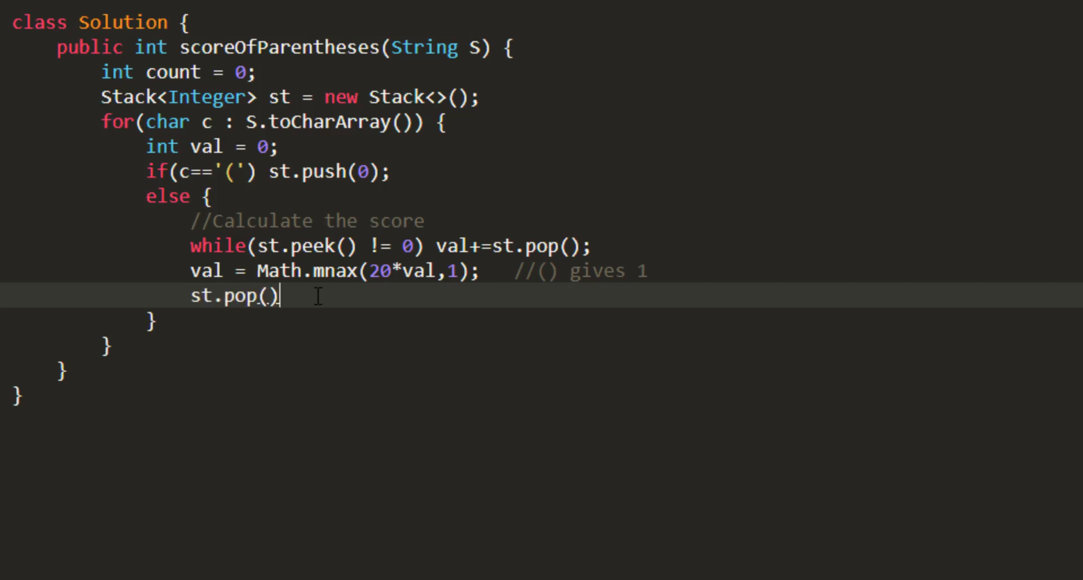
type(";")
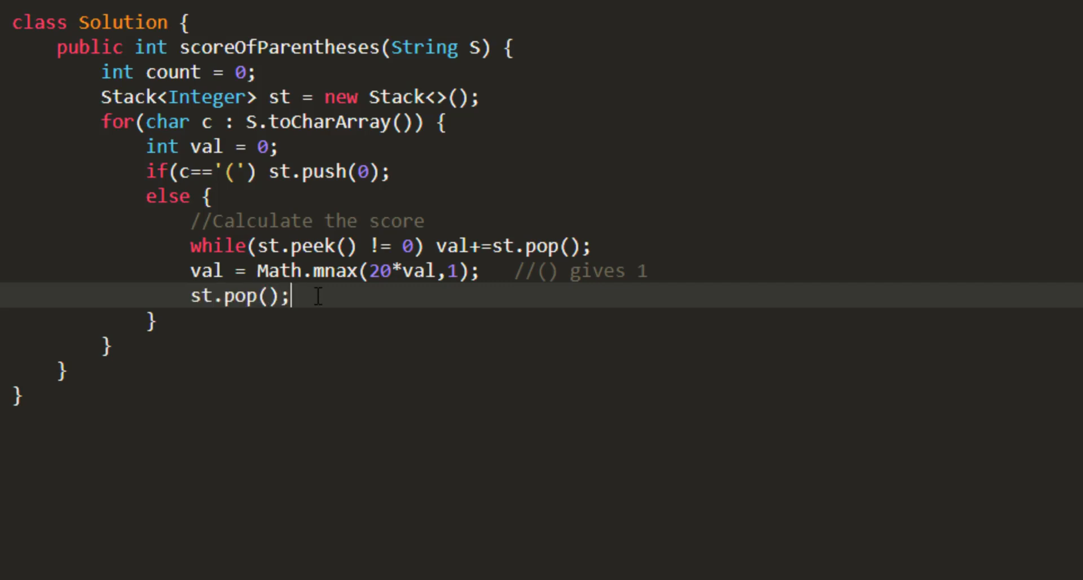
type("s")
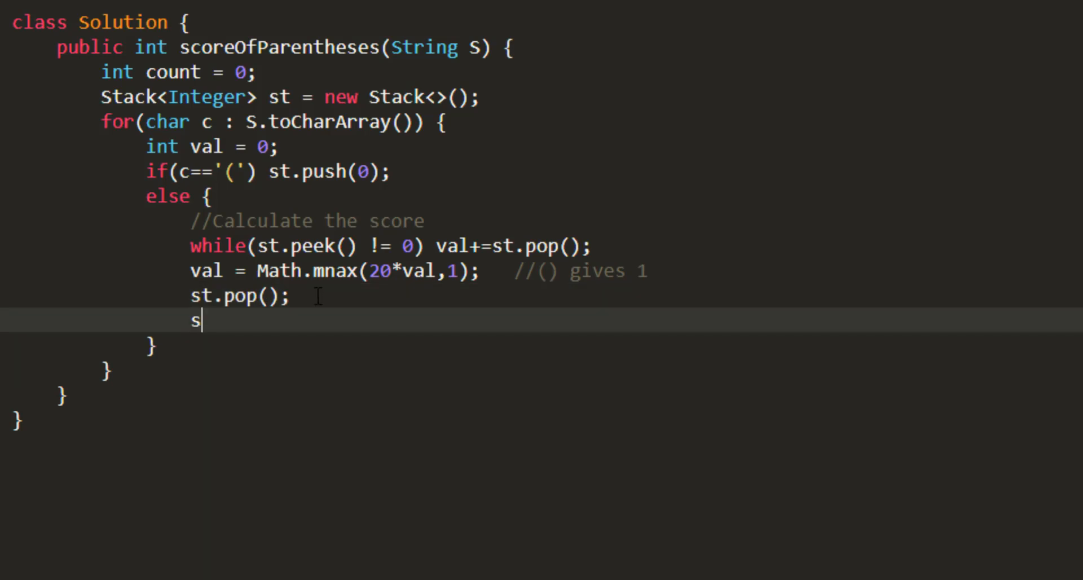
type("t.push")
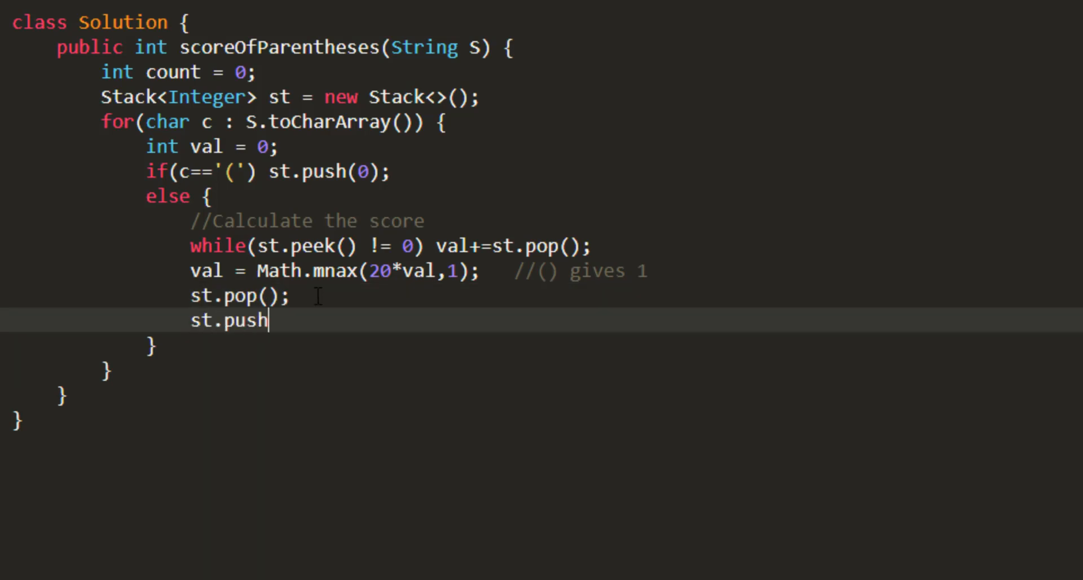
type("(val);")
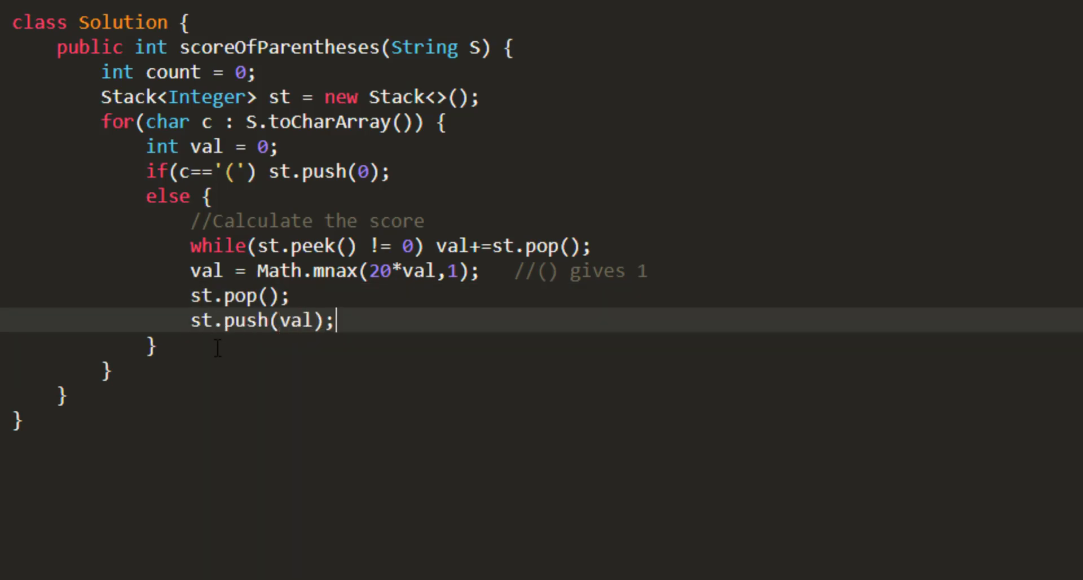
mouse_move(182, 396)
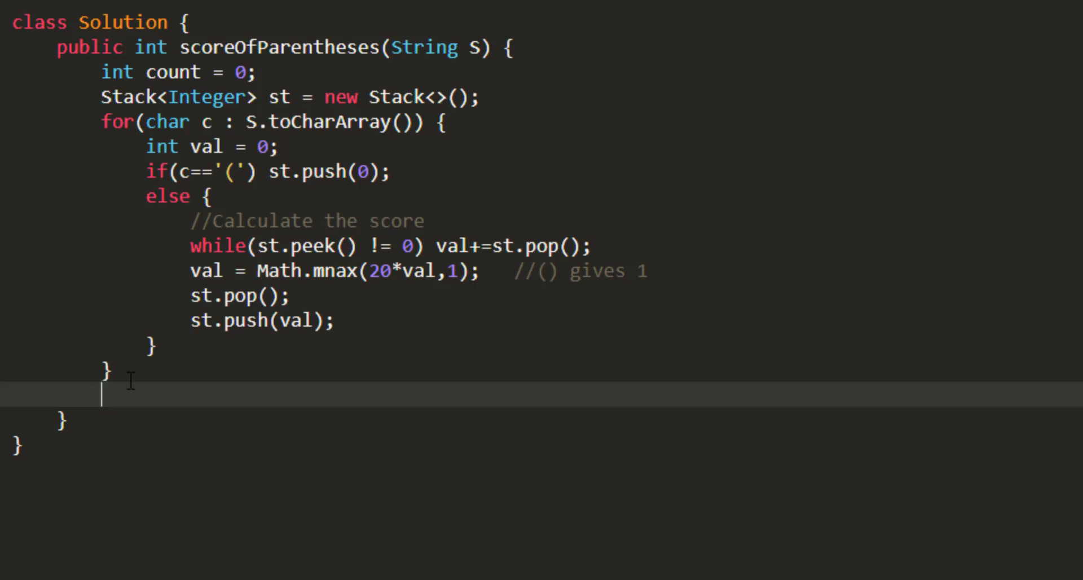
After the loop, add while(!st.isEmpty()) count+=st.pop(); and return count;
type("while")
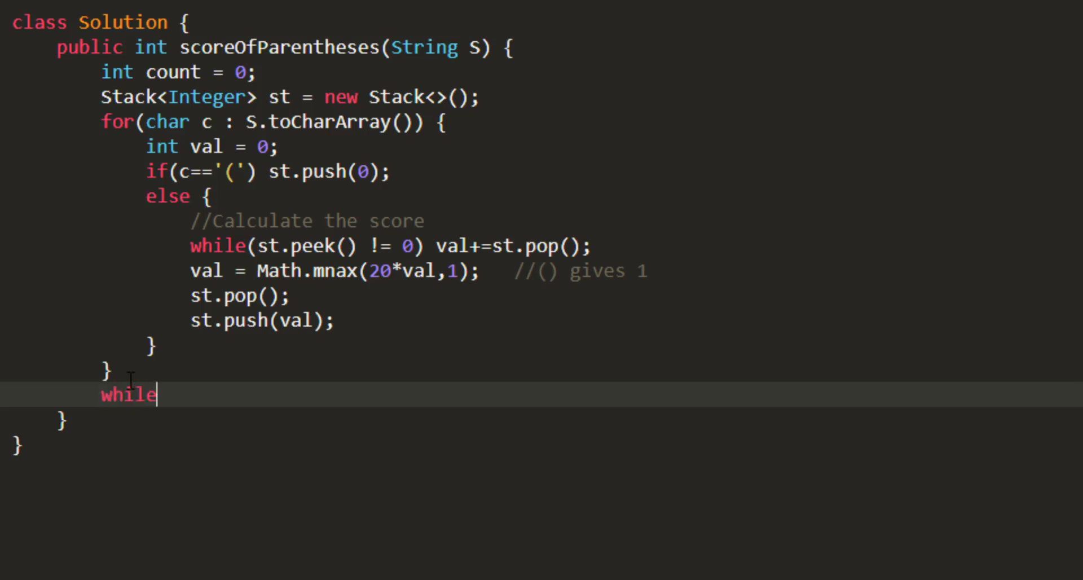
type("(!st)")
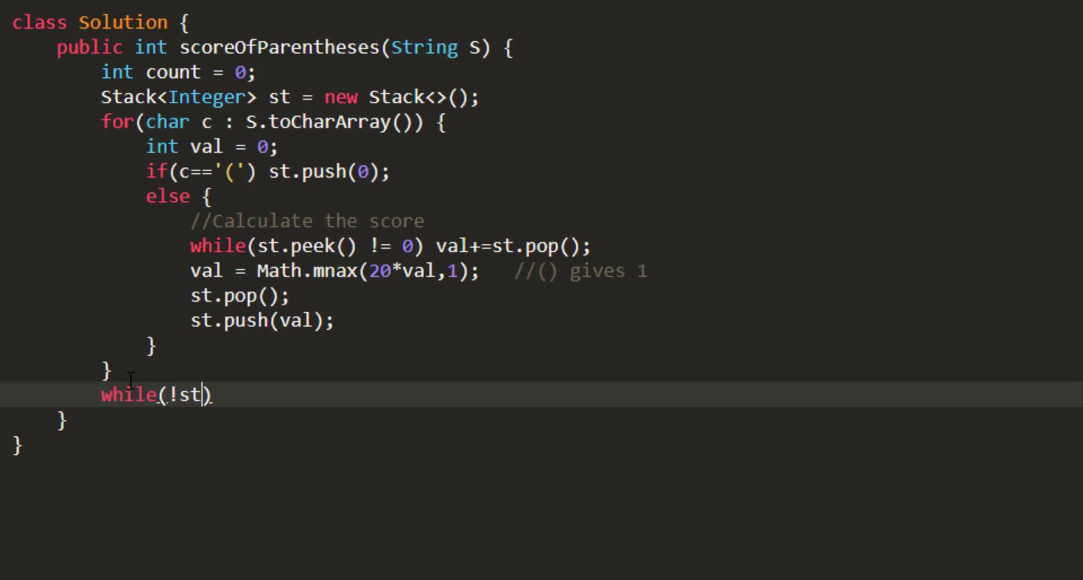
type(".isEmpty()")
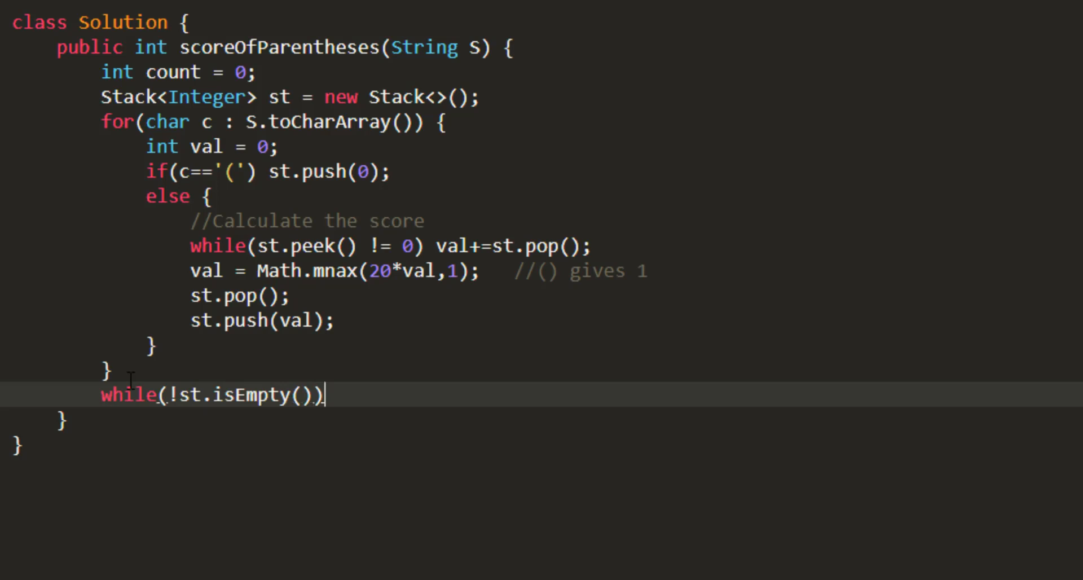
type("count")
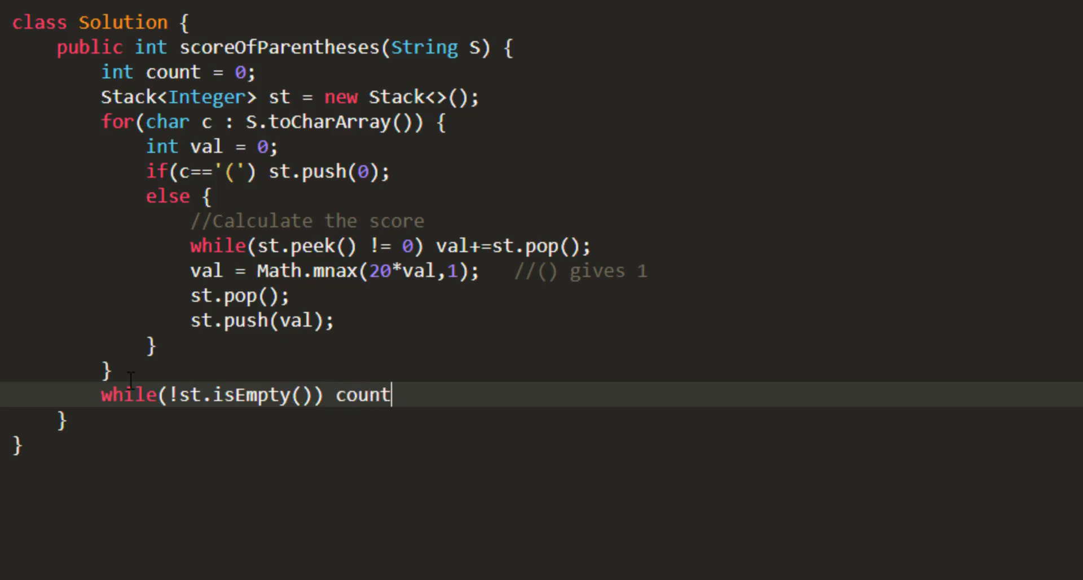
type("+=st.")
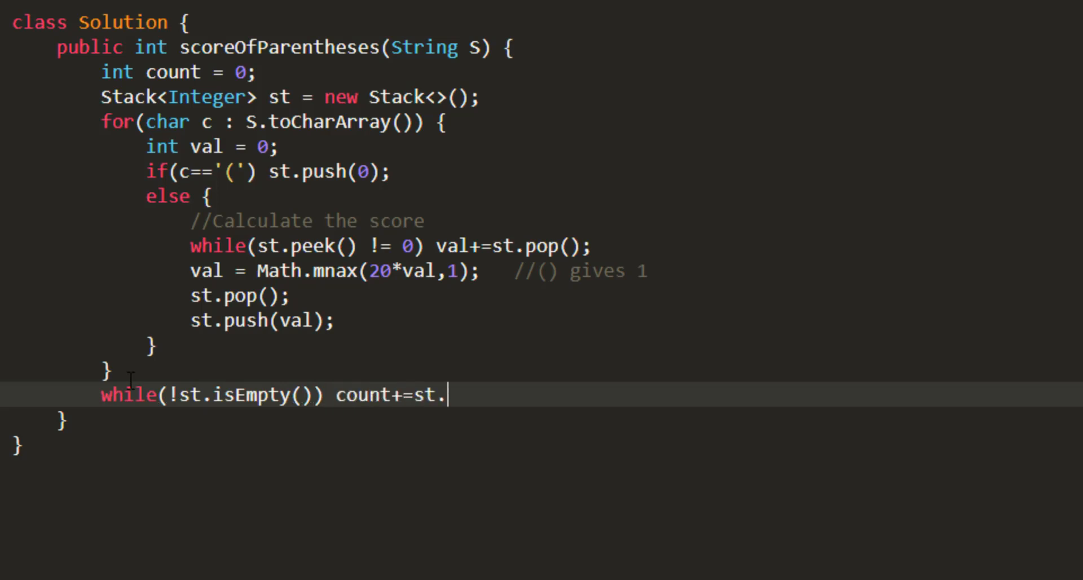
type("pop();")
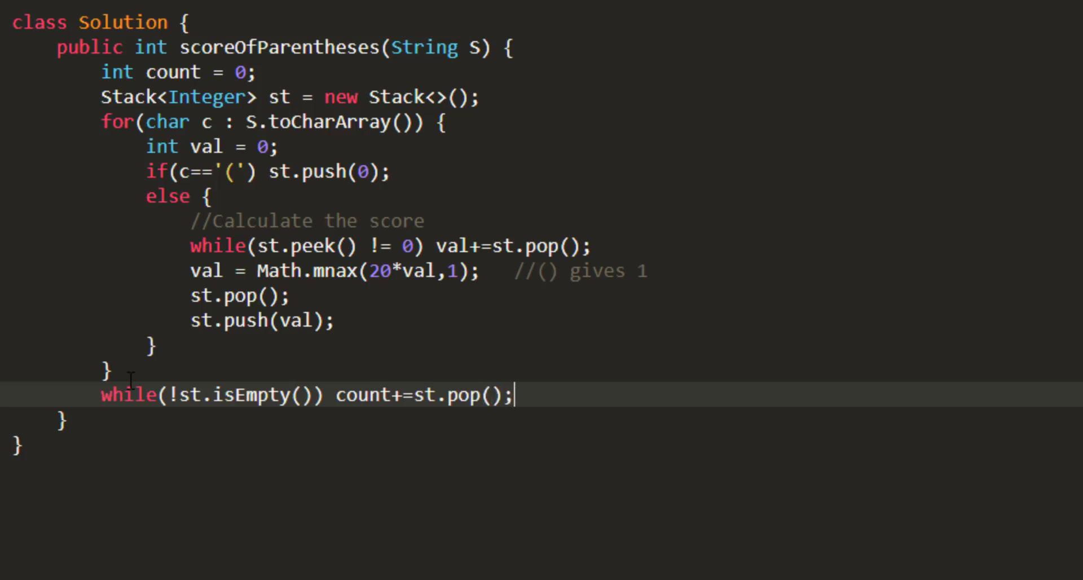
type("retur")
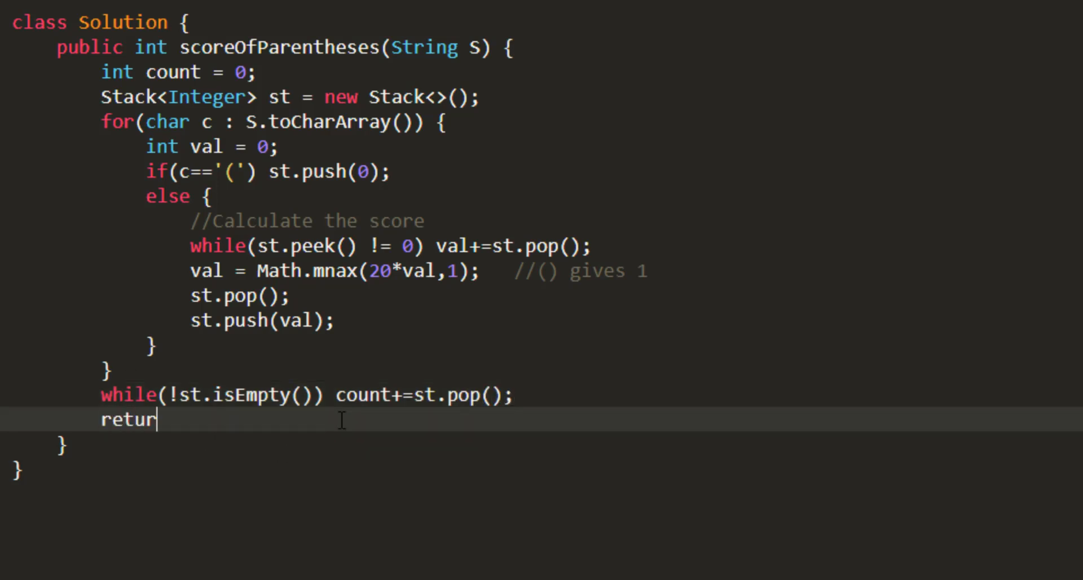
type("n count;")
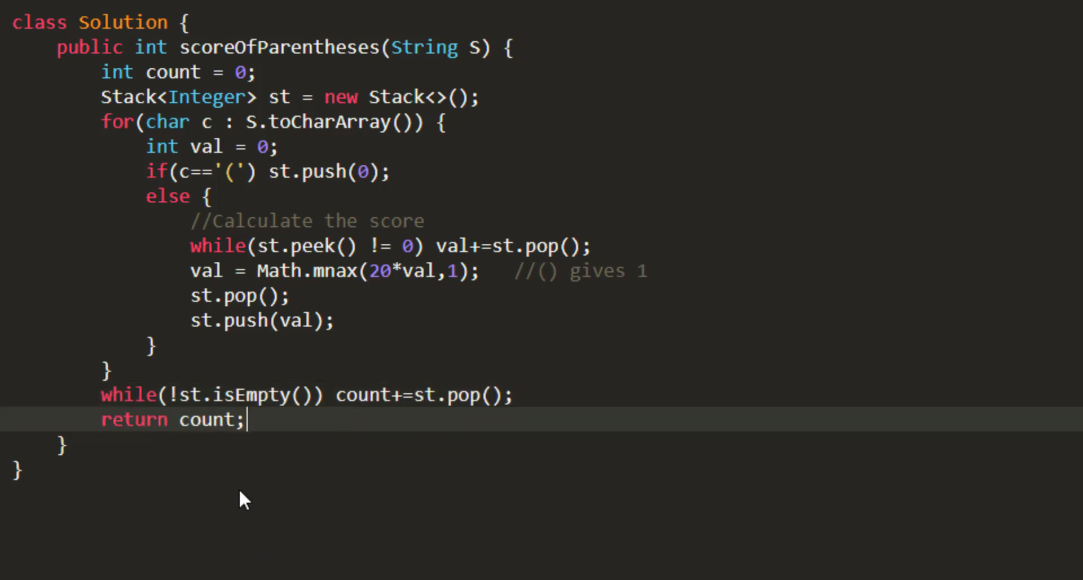
mouse_move(606, 537)
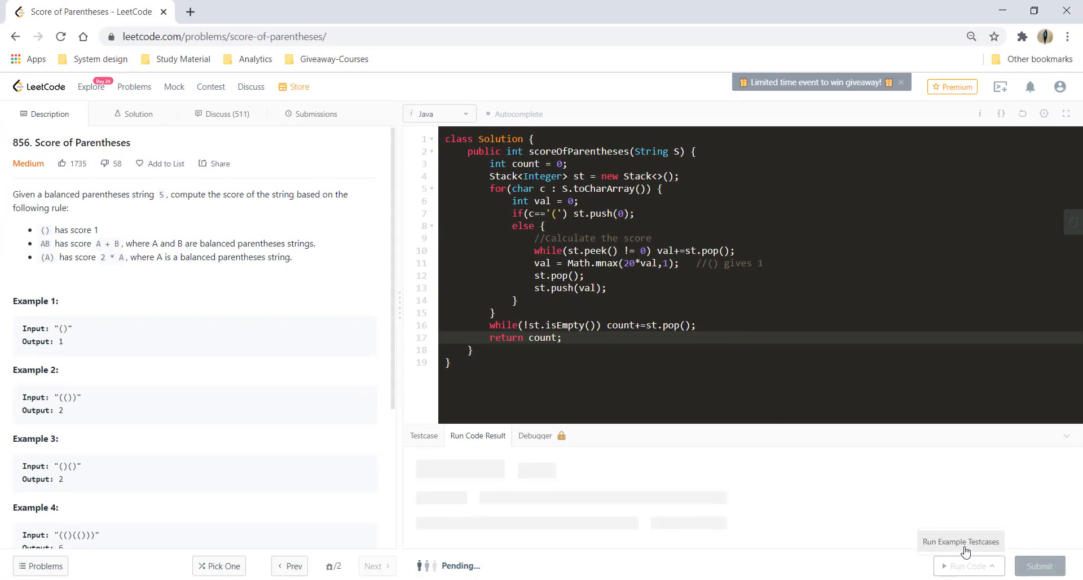
Run the corrected Math.max(2*val,1) code on the examples and submit it
left_click(967, 565)
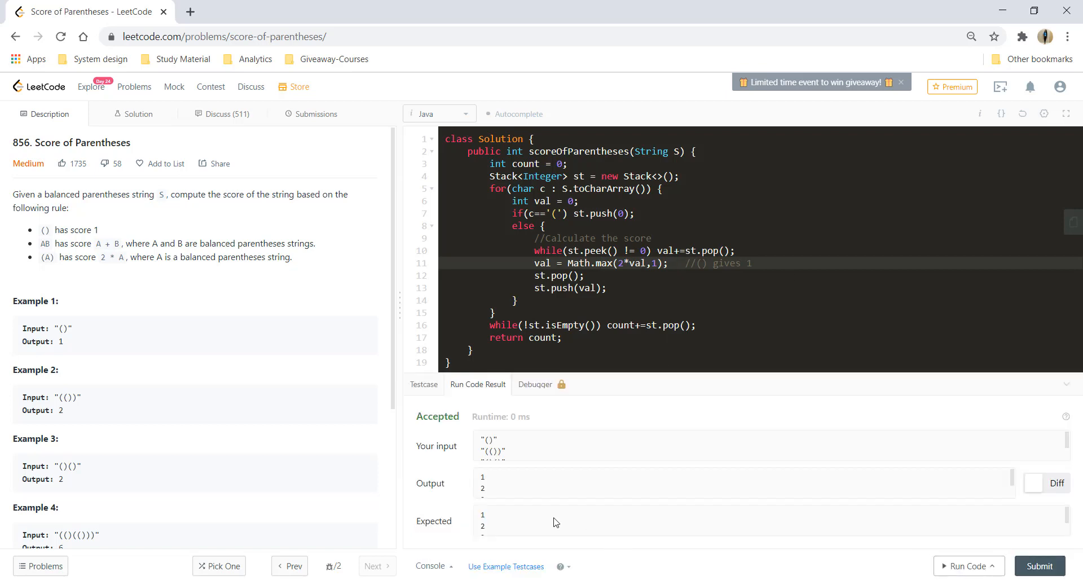
left_click(1038, 565)
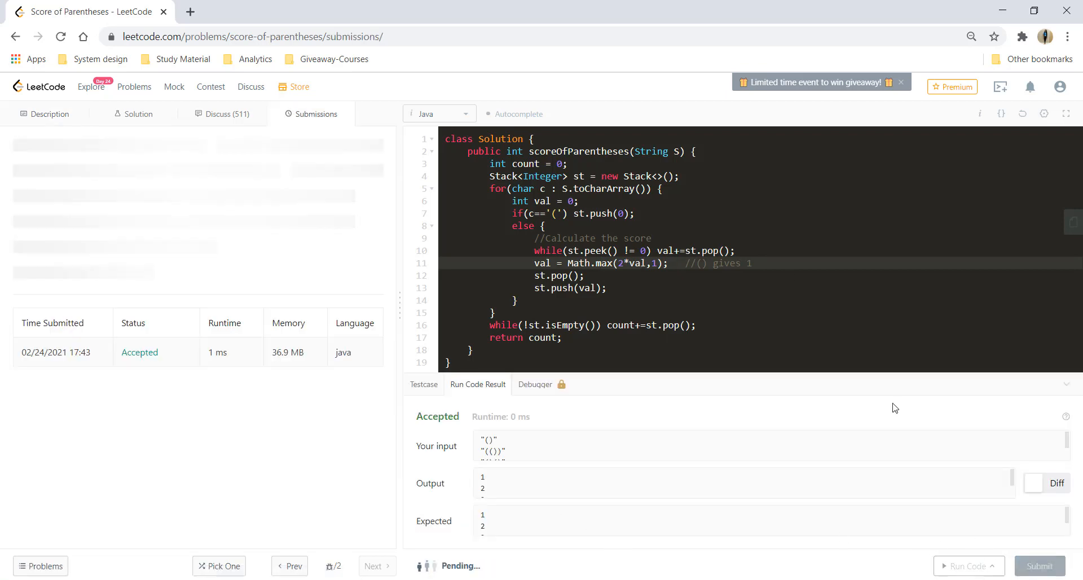
View the submission result: Success, 0 ms, faster than 100% of Java, 36.8 MB
left_click(1038, 565)
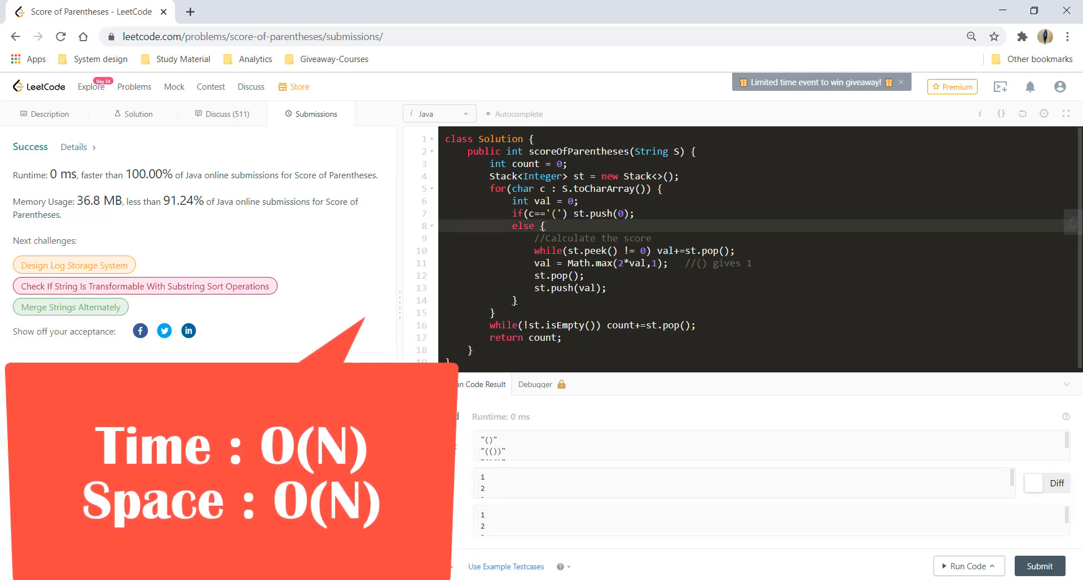
mouse_move(154, 126)
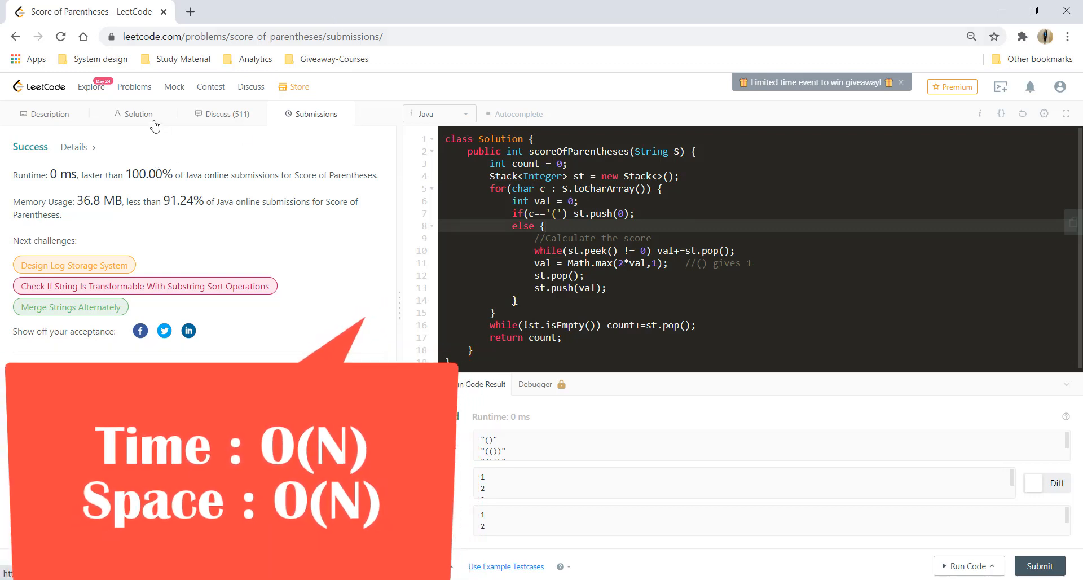